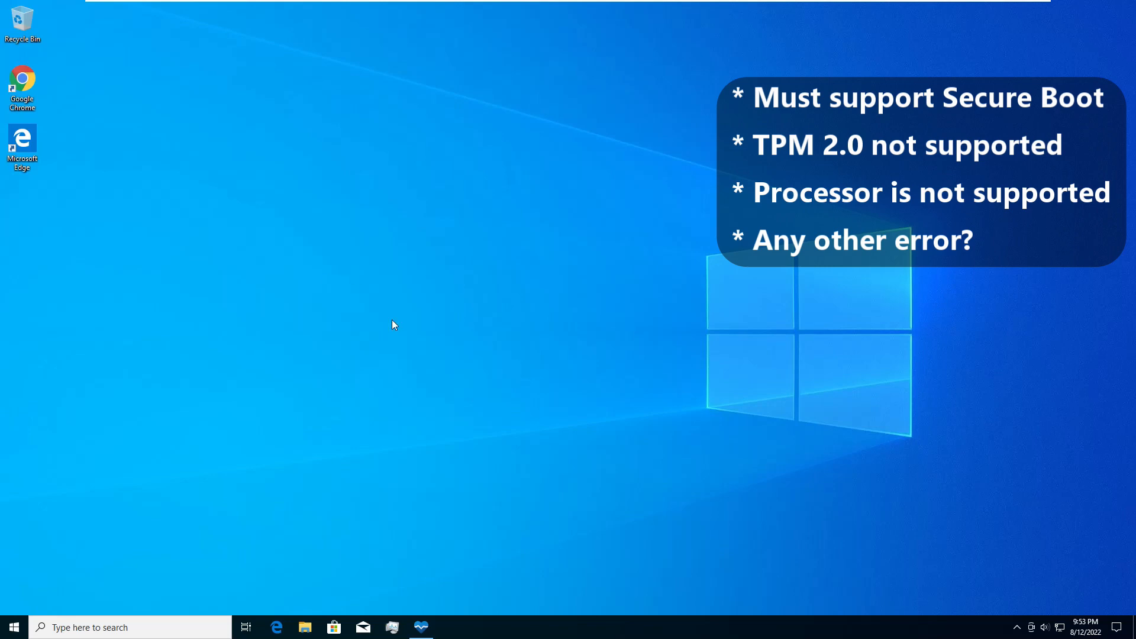
- Run Check now to see the PC fail the Windows 11 Secure Boot and TPM 2.0 requirements
click(421, 627)
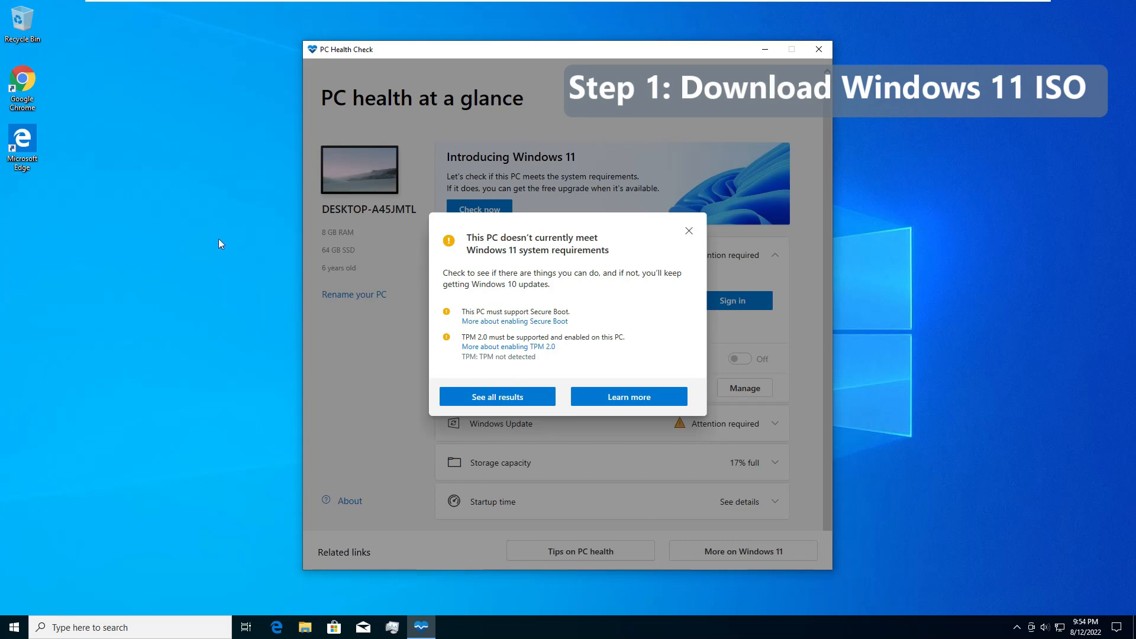
- Switch to Chrome and open the 'Download Windows 11 - Microsoft' search result
click(818, 50)
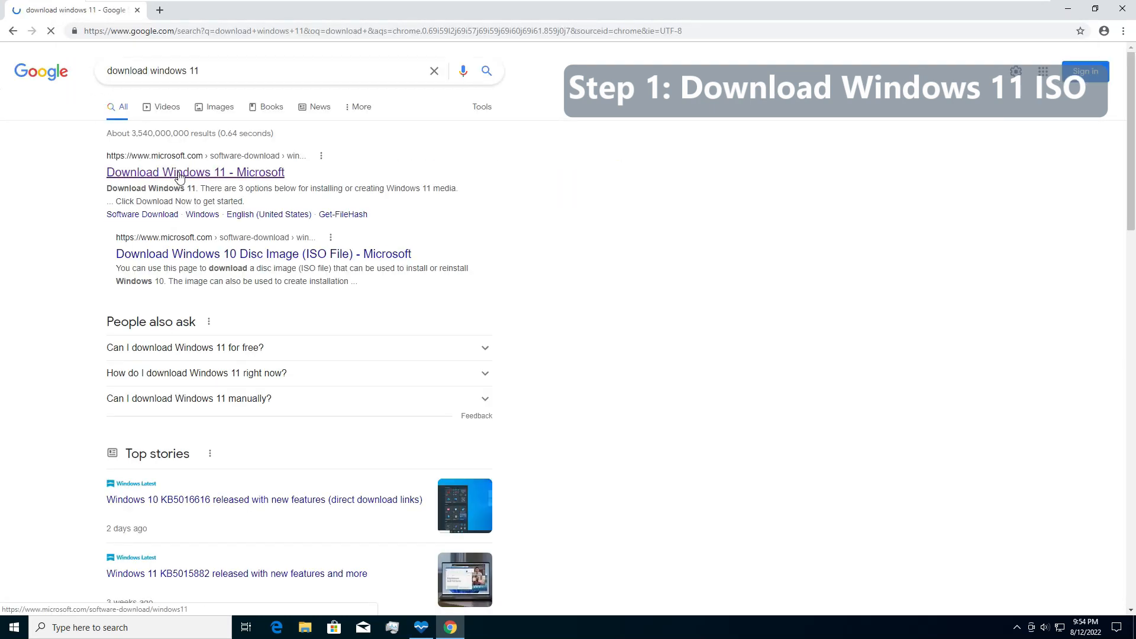
click(196, 171)
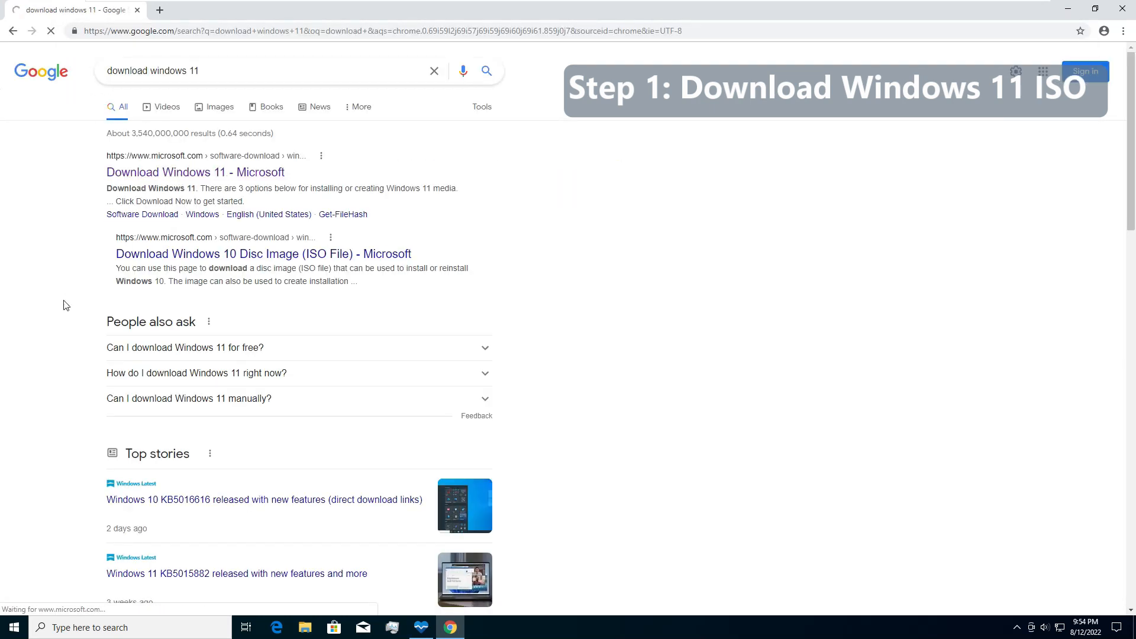
click(195, 172)
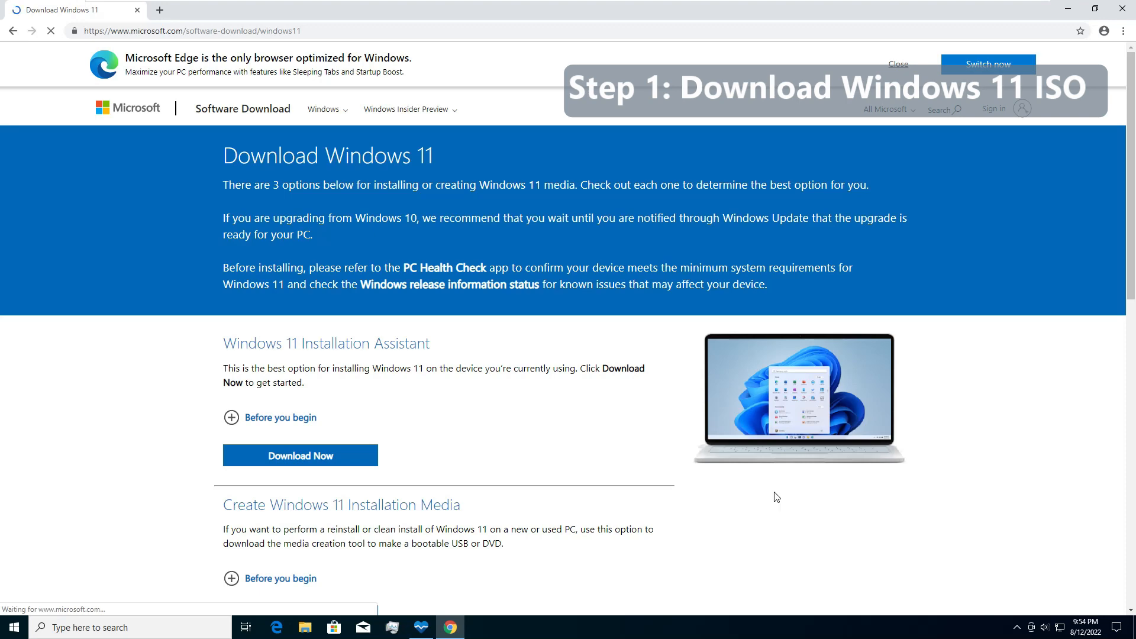
- Under Disk Image, choose Windows 11 (multi-edition ISO) and request its download
scroll(down, 3)
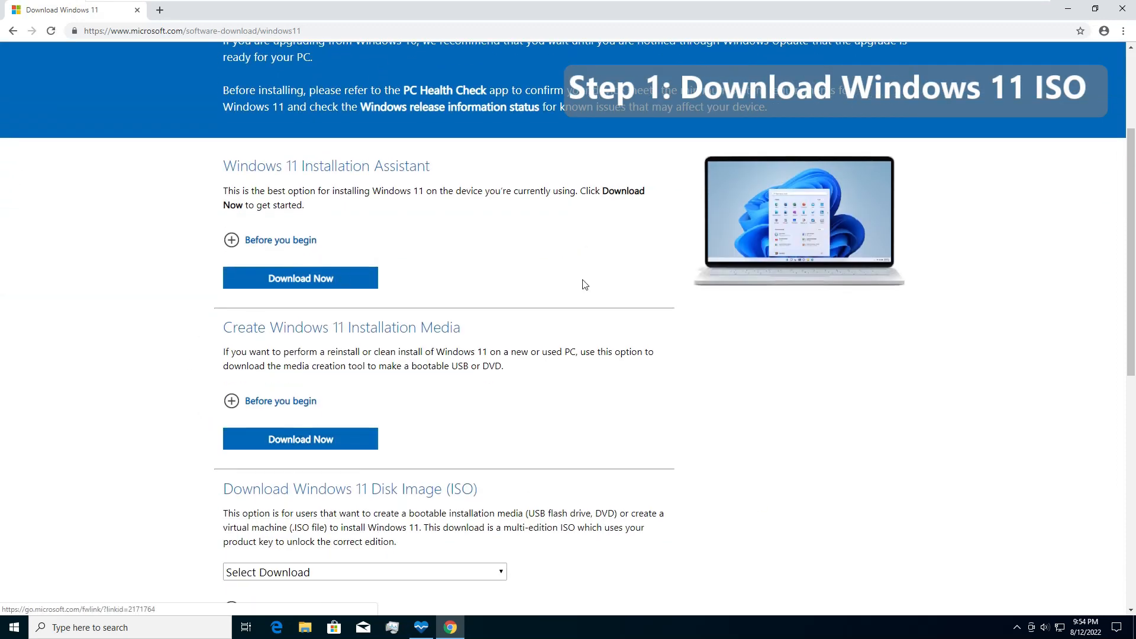
scroll(down, 3)
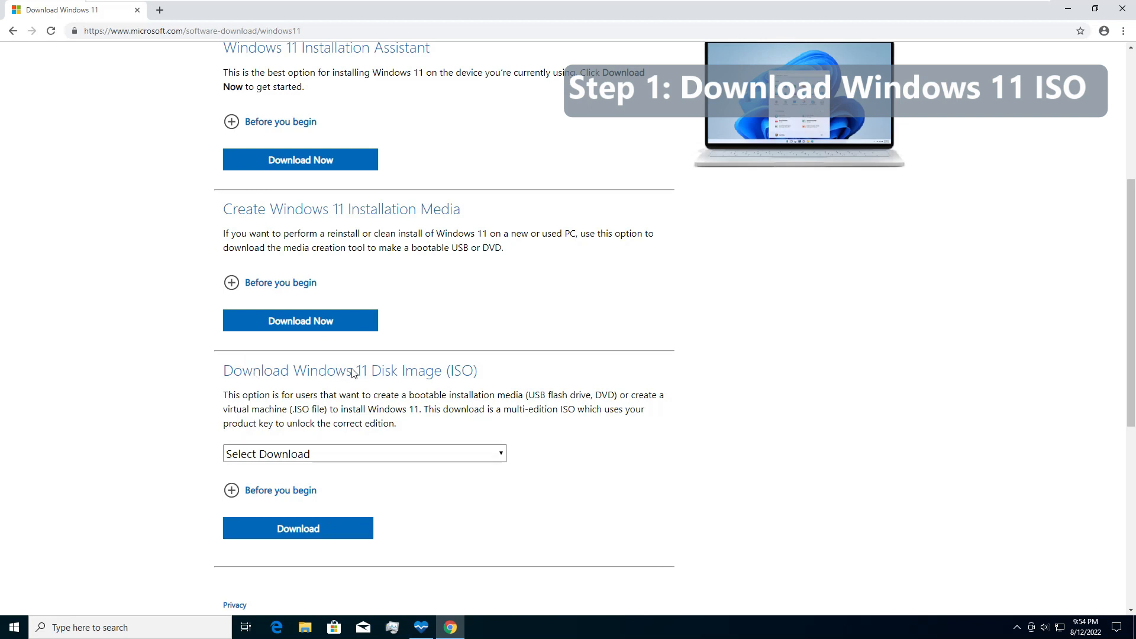
mouse_move(471, 386)
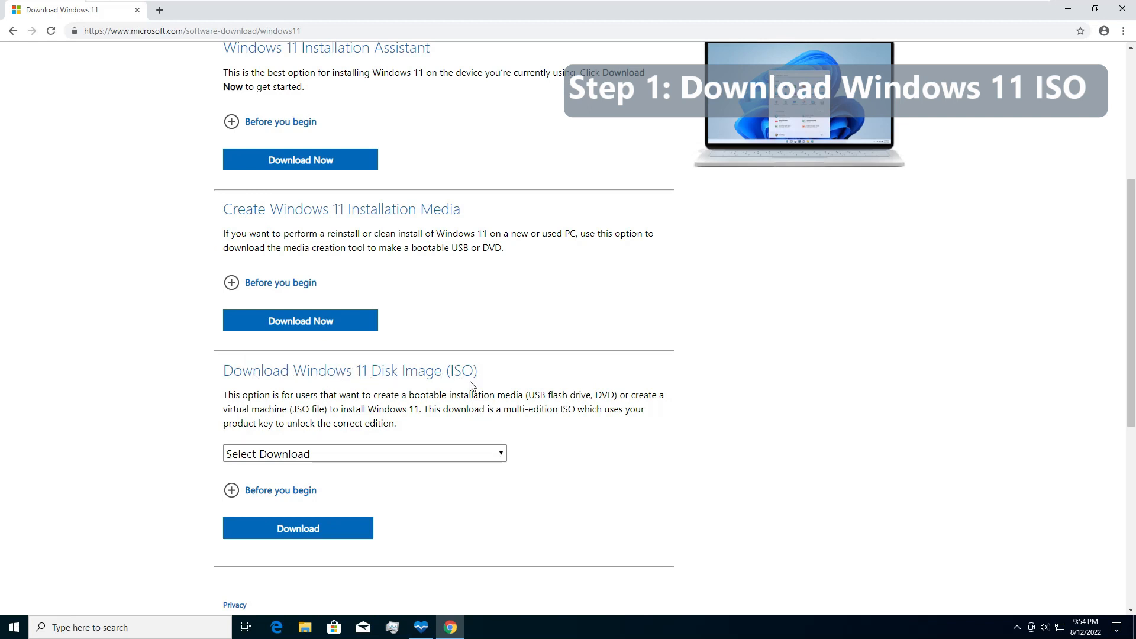
click(365, 453)
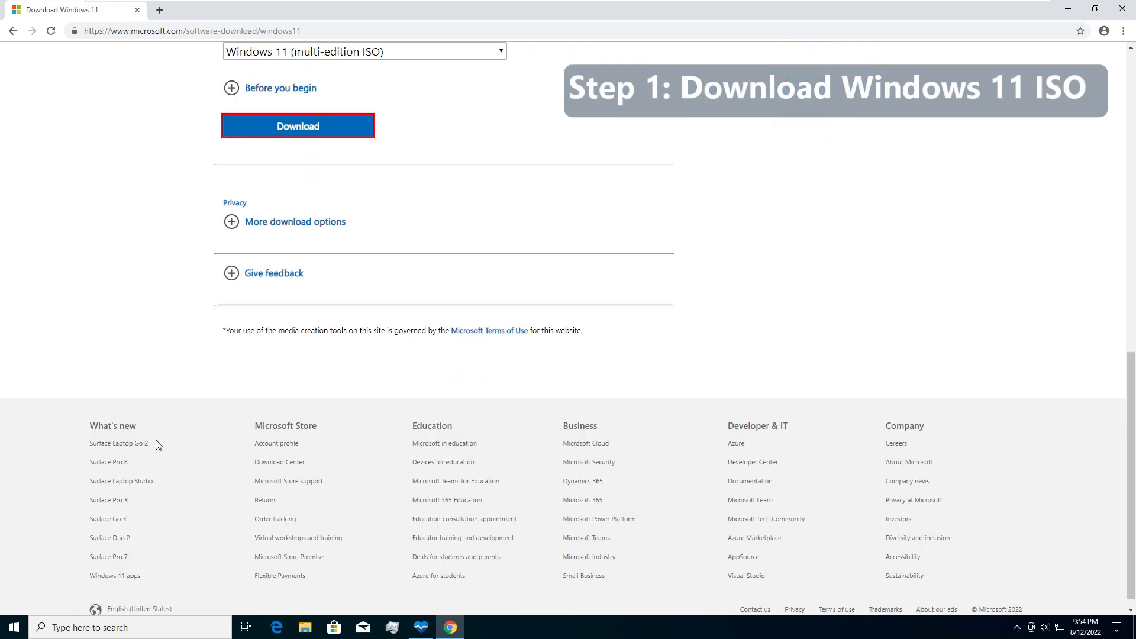
click(297, 125)
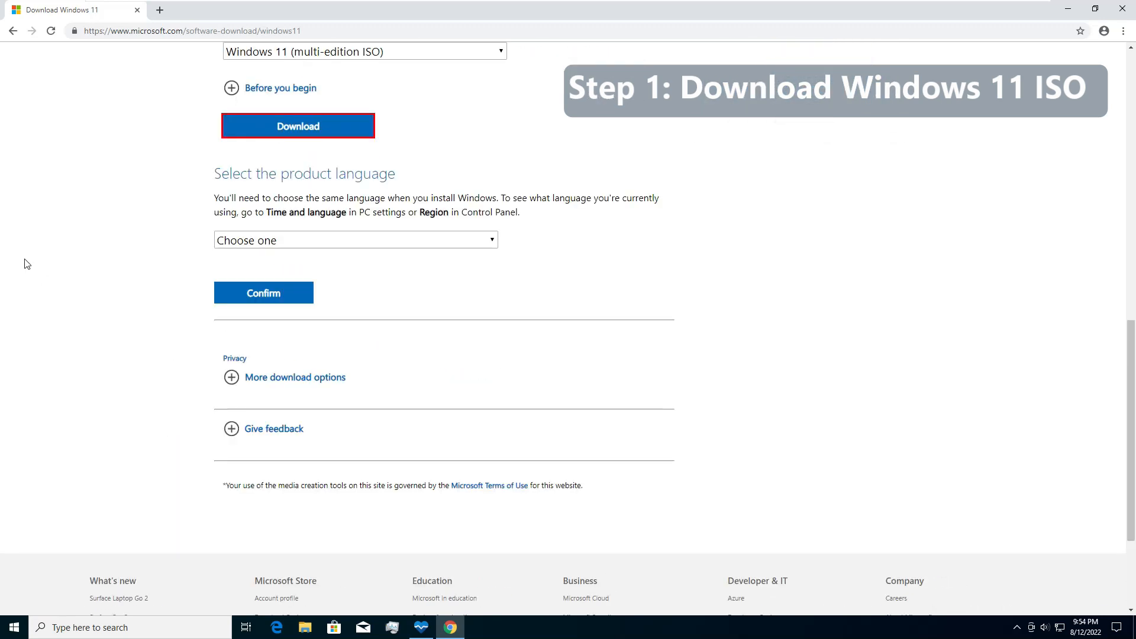
- Choose English (United States), confirm, and start the 64-bit Windows 11 ISO download
click(355, 240)
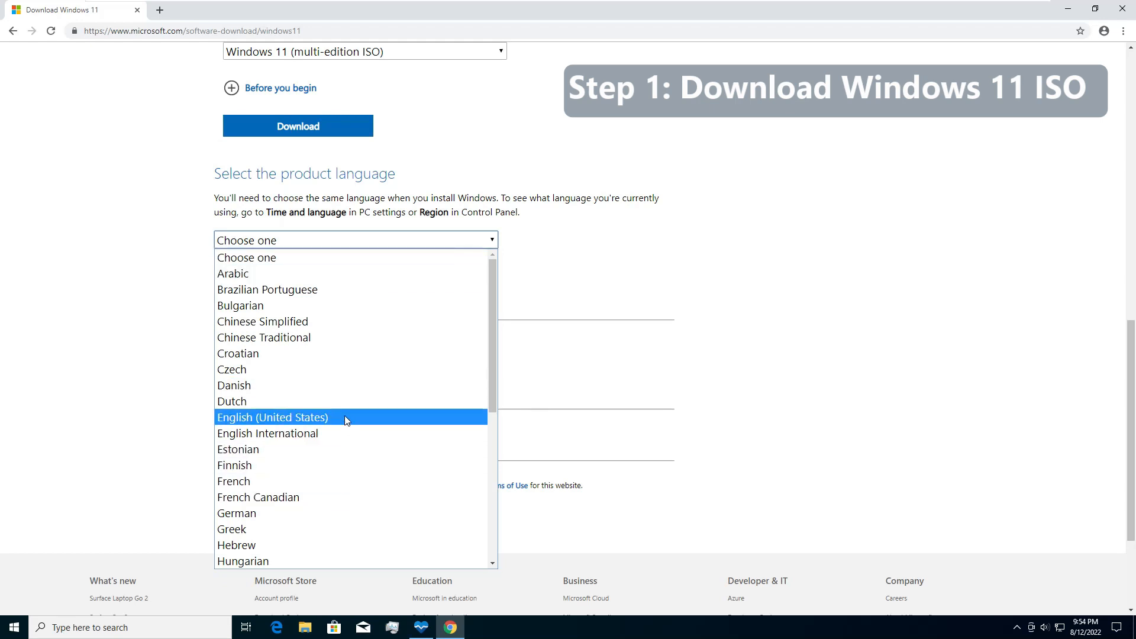
click(272, 417)
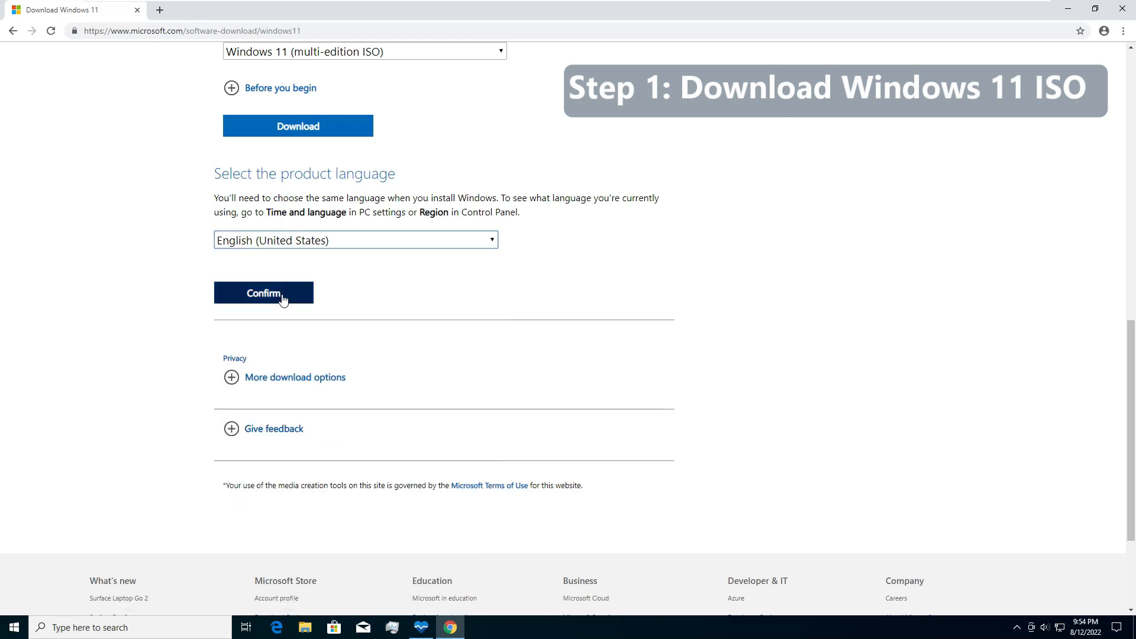
click(263, 292)
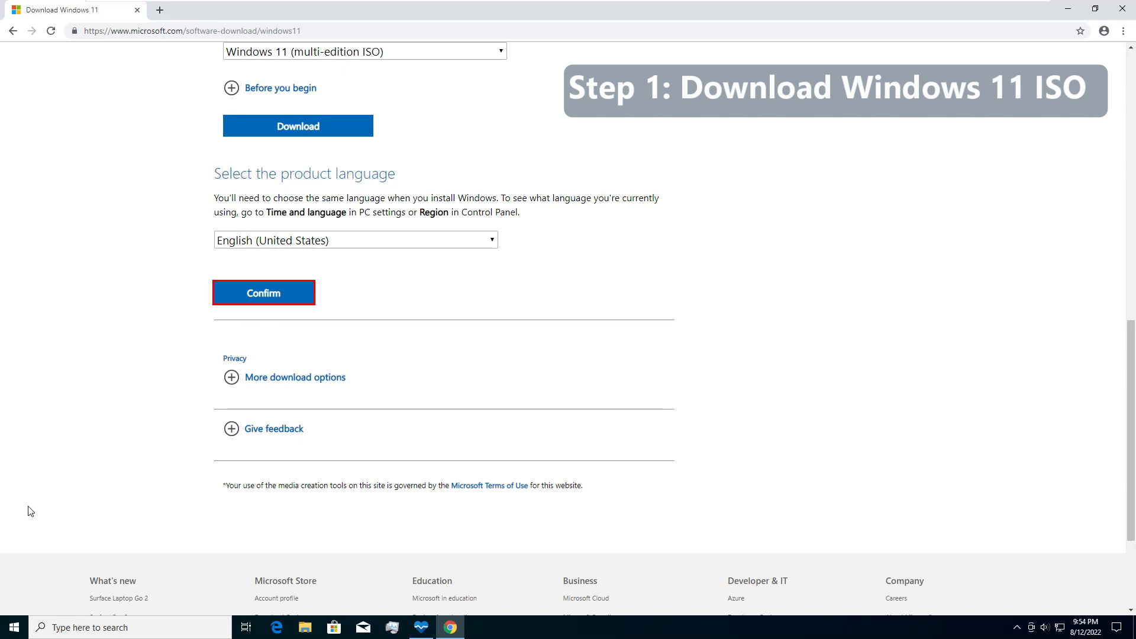
click(263, 292)
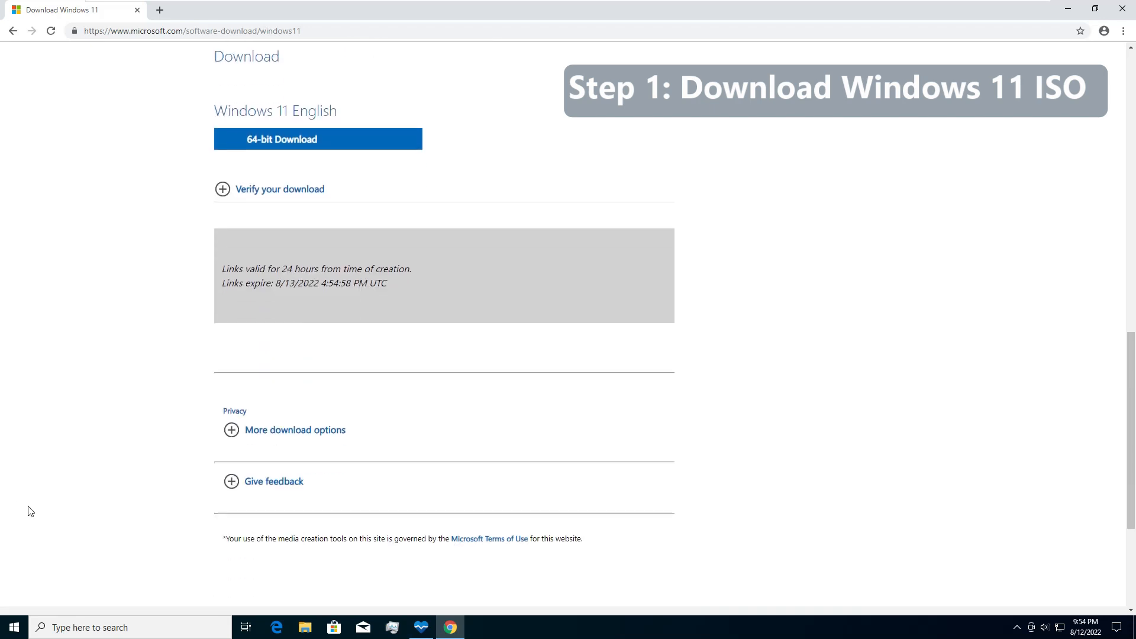
mouse_move(201, 292)
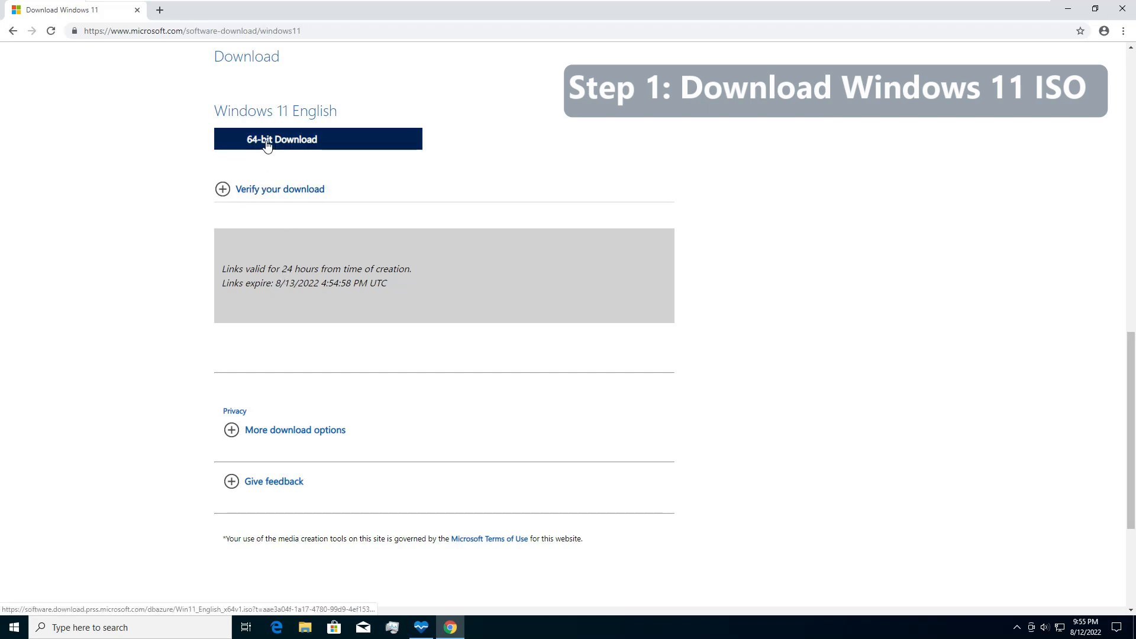
click(317, 140)
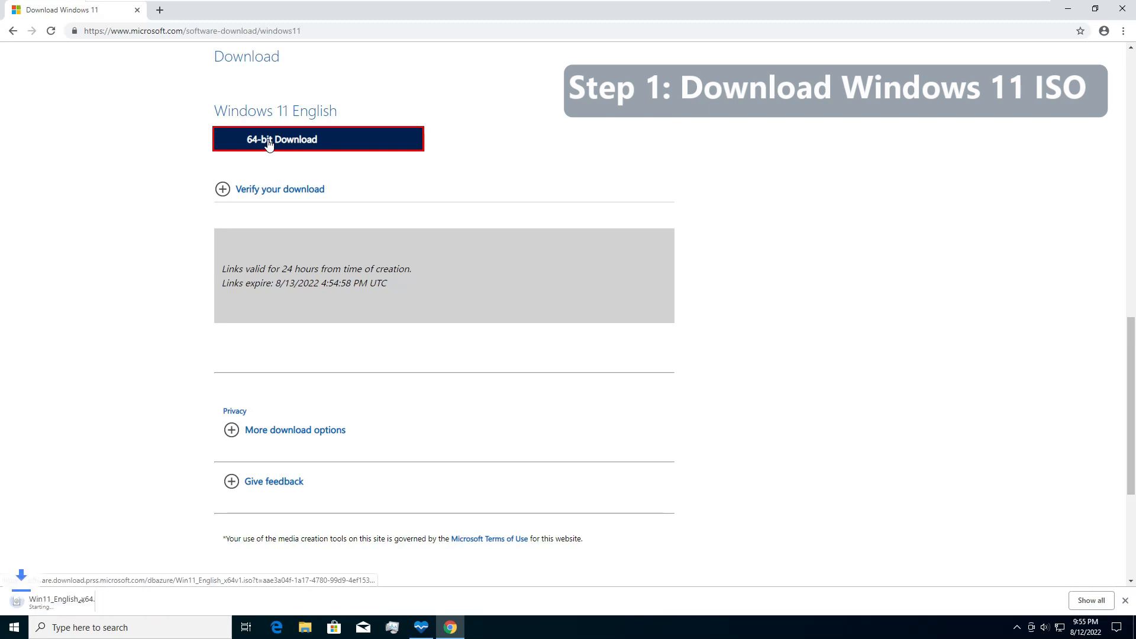
click(281, 140)
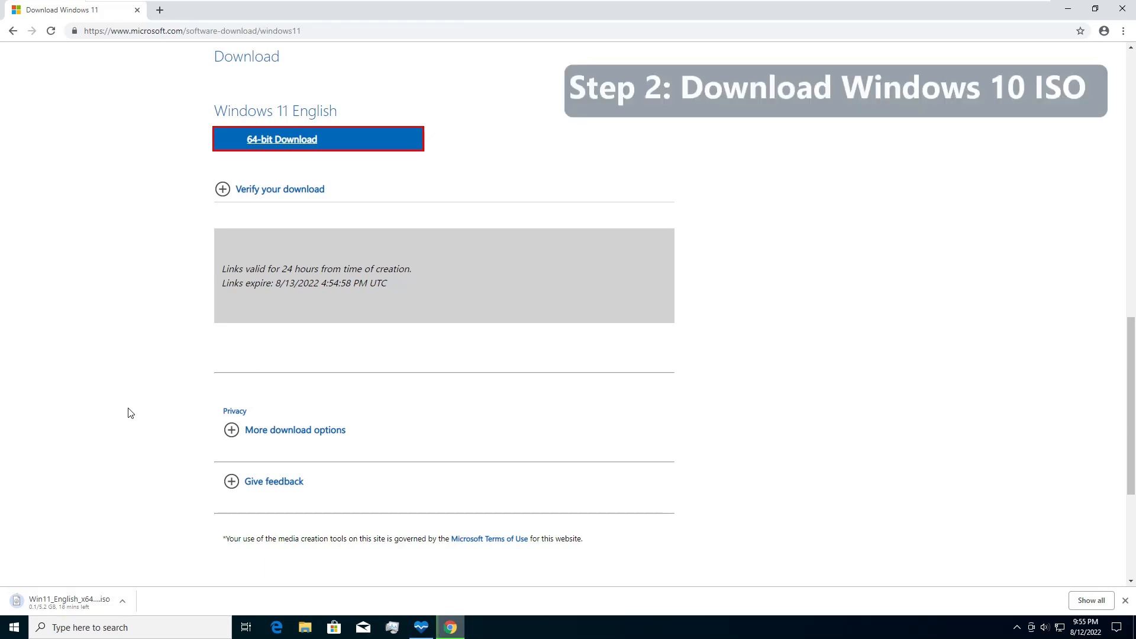
mouse_move(144, 330)
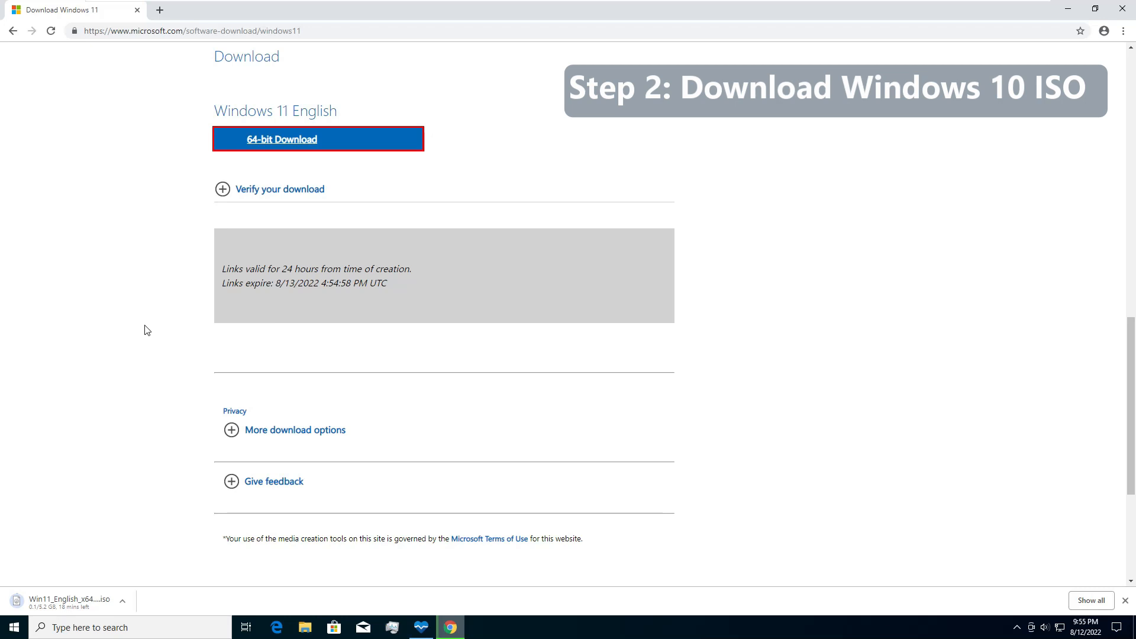
- Search 'windows 10 media download' in a new tab and open Microsoft's Download Windows 10 page
click(158, 10)
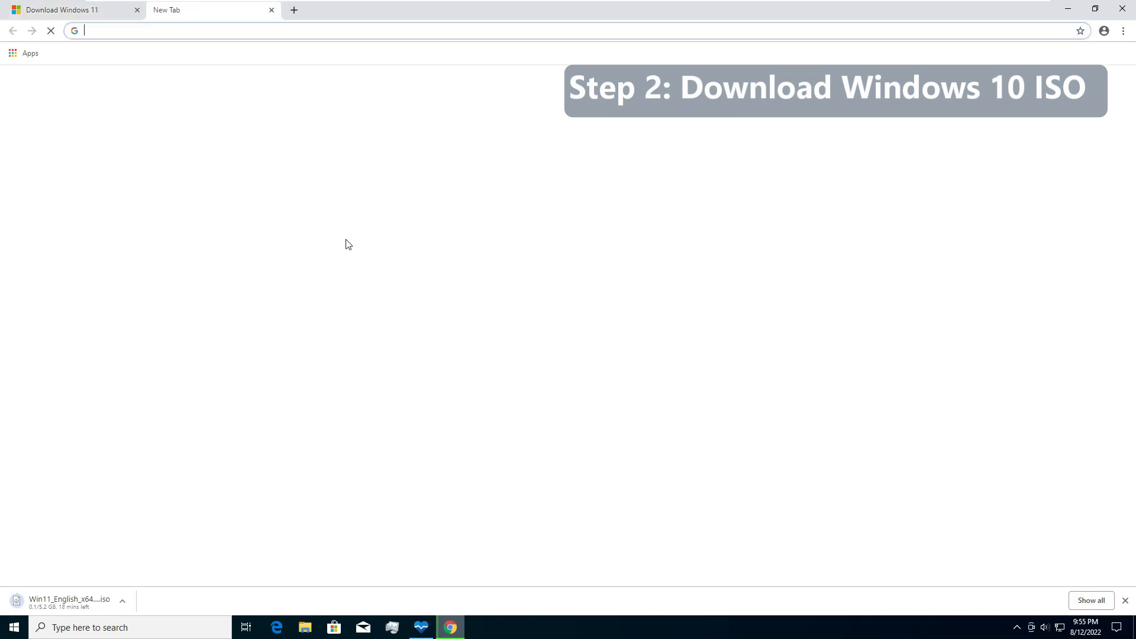
text(windows)
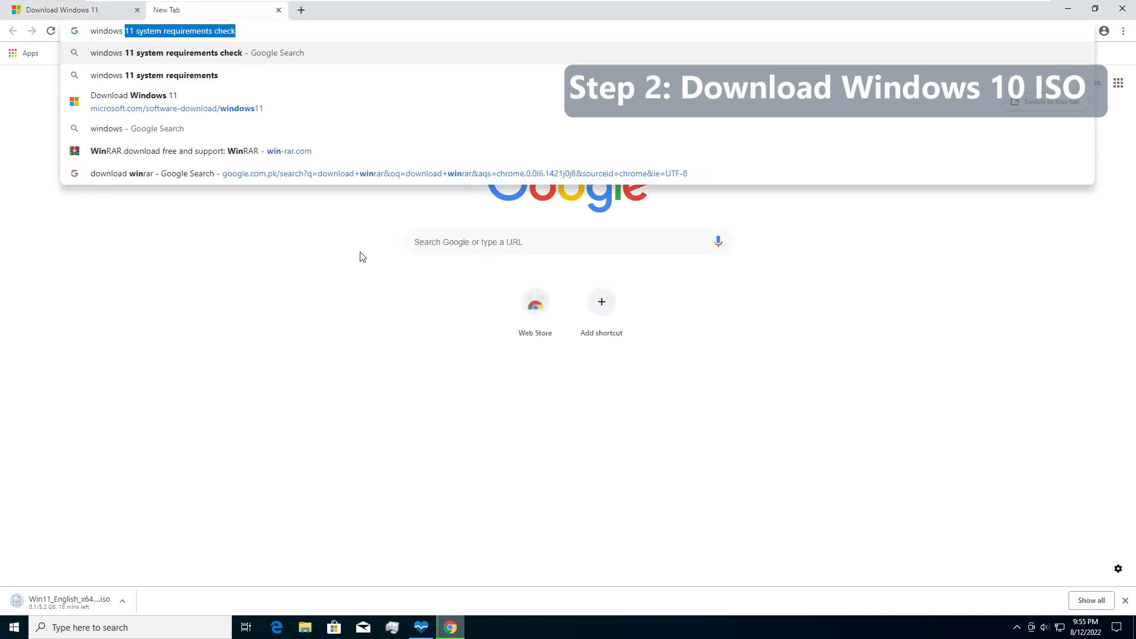
text(windows 10 media download)
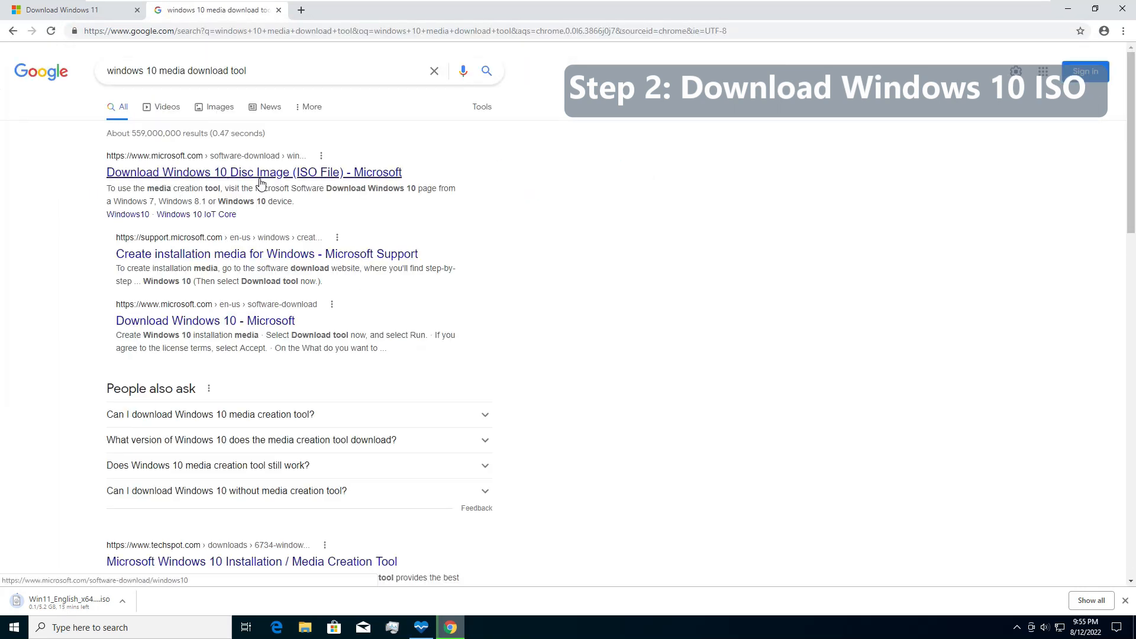
click(253, 172)
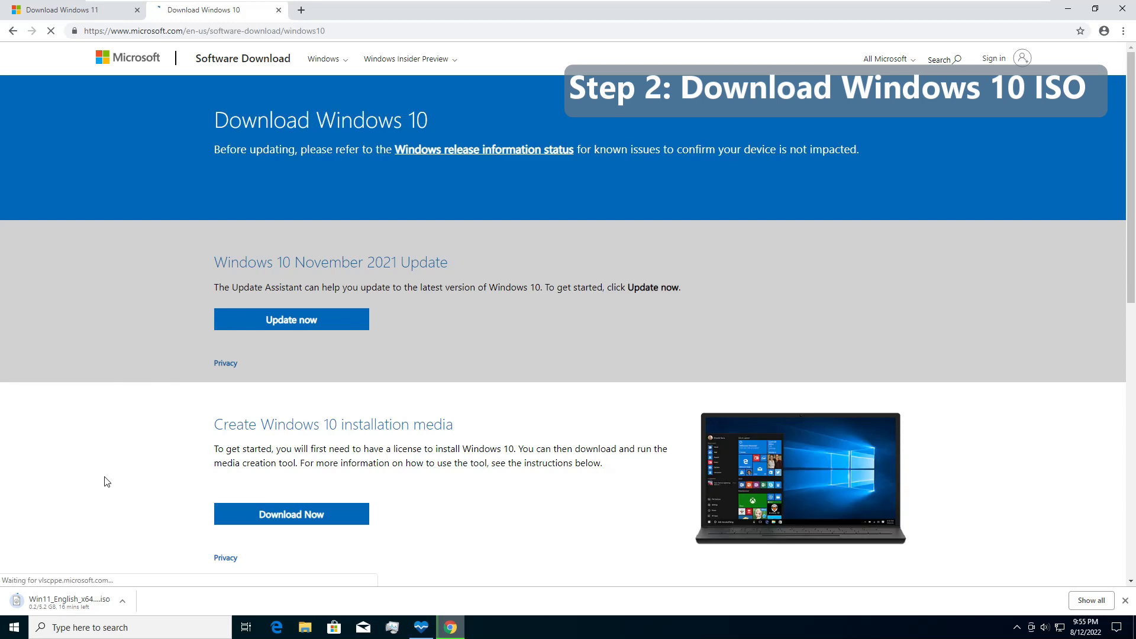
- Download the Windows 10 Media Creation Tool via Download Now under installation media
scroll(down, 3)
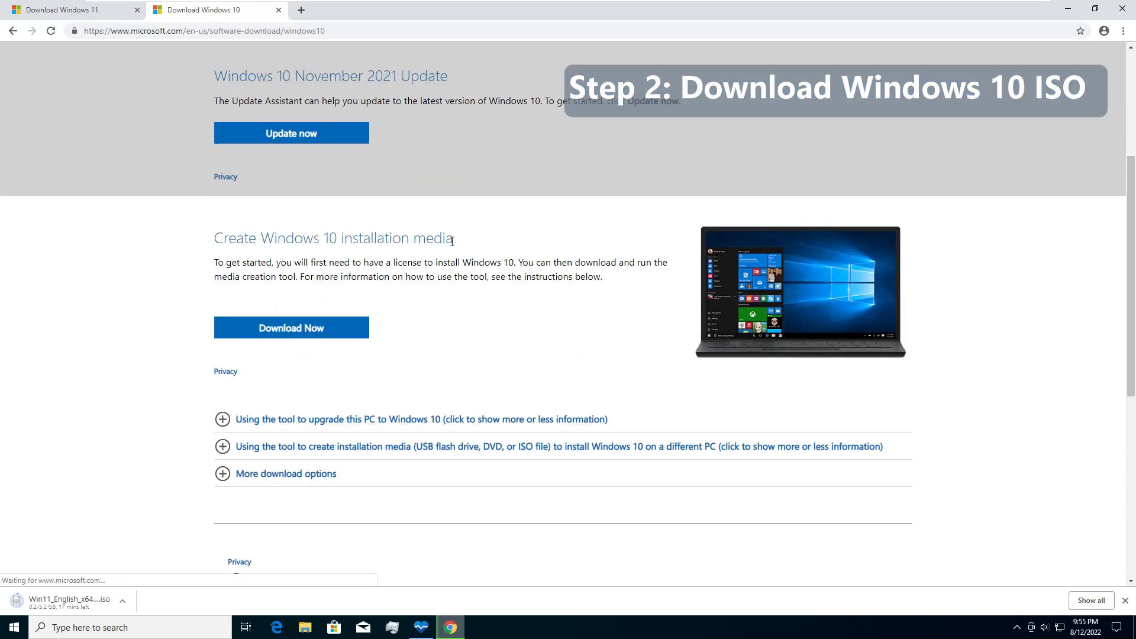
click(291, 328)
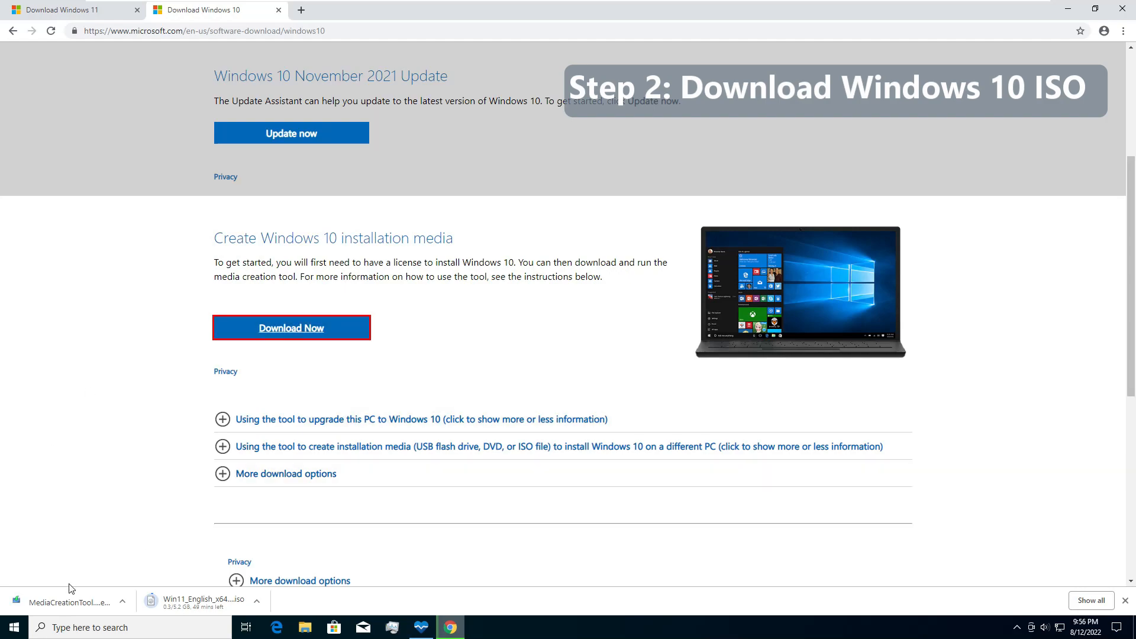
- Run MediaCreationTool, allow it through User Account Control, and accept the license terms
click(65, 602)
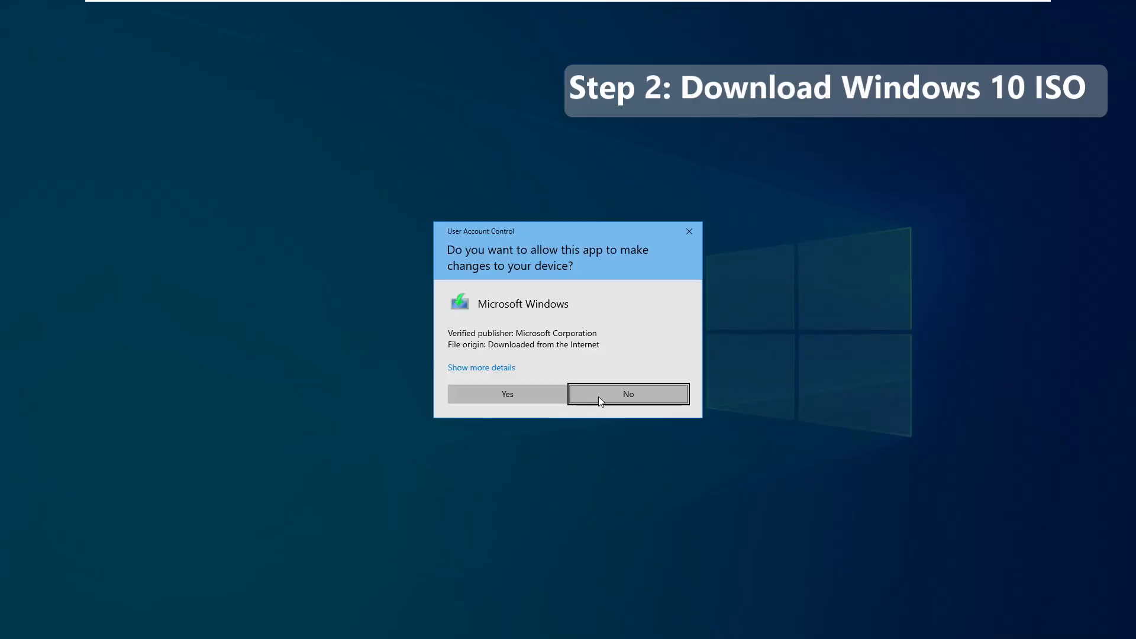
click(506, 393)
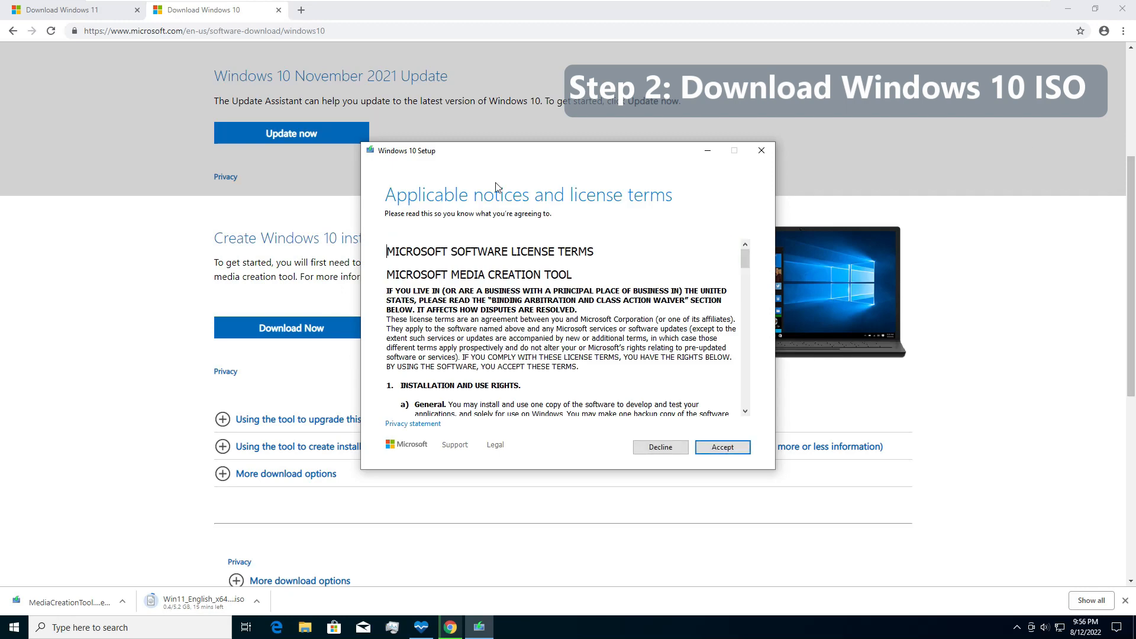
scroll(down, 3)
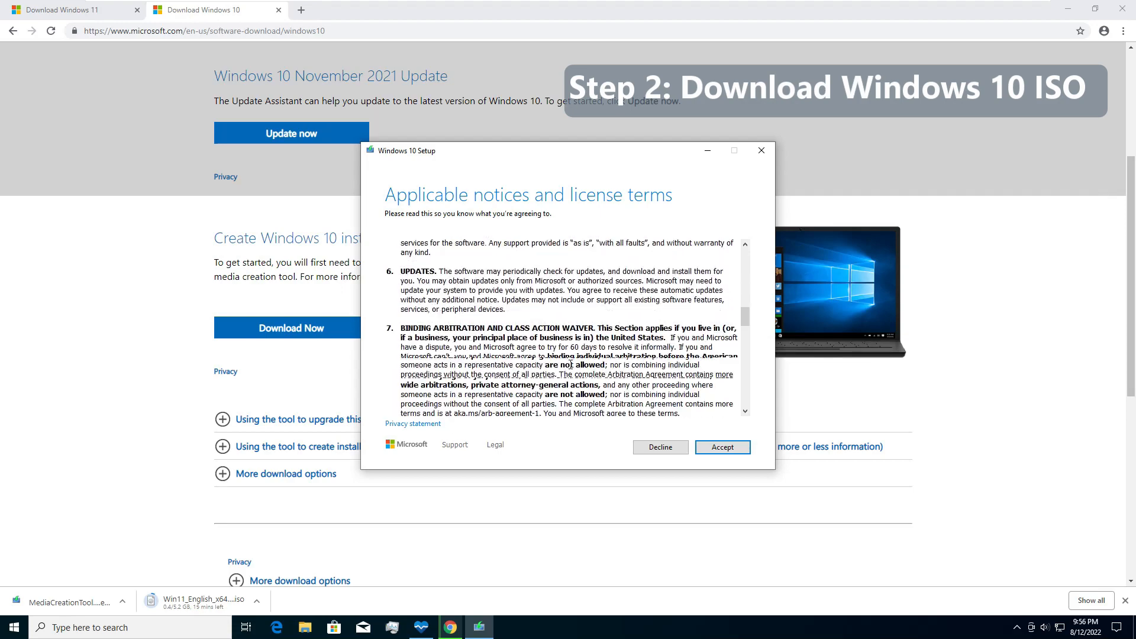
scroll(down, 3)
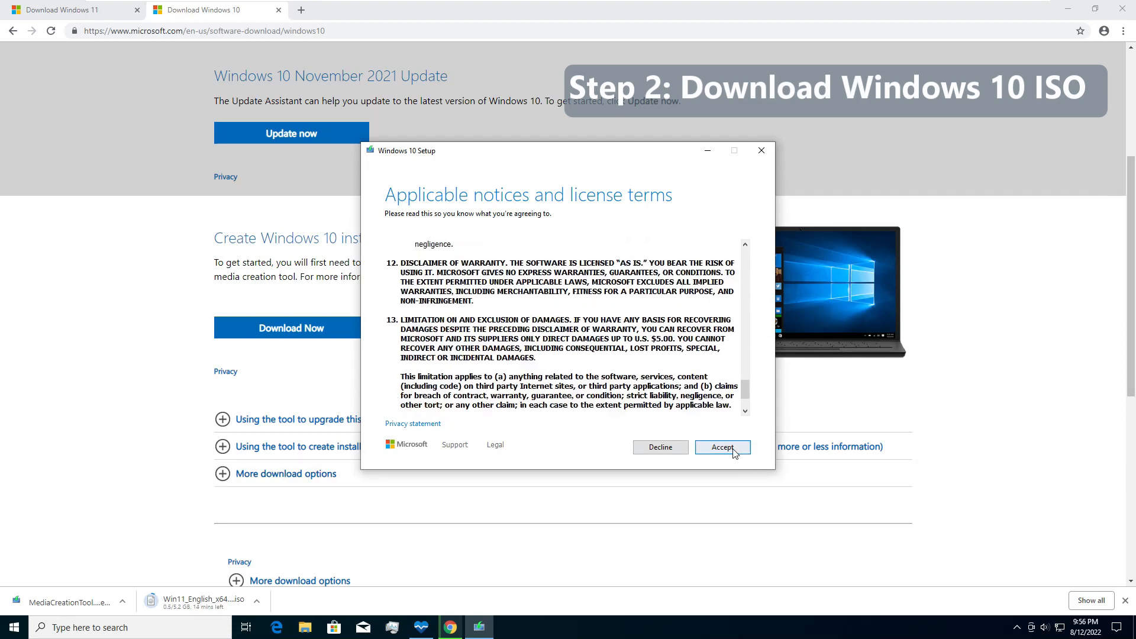
click(721, 446)
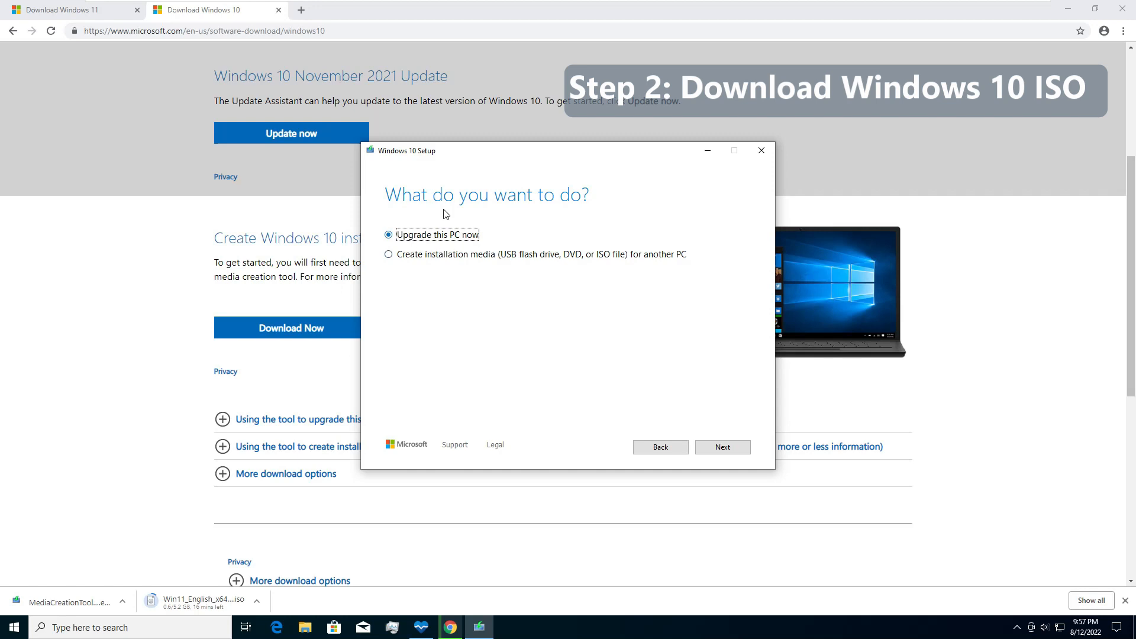
- Create media for another PC, drop the recommended options keeping English Windows 10 64-bit, and pick ISO file
click(389, 255)
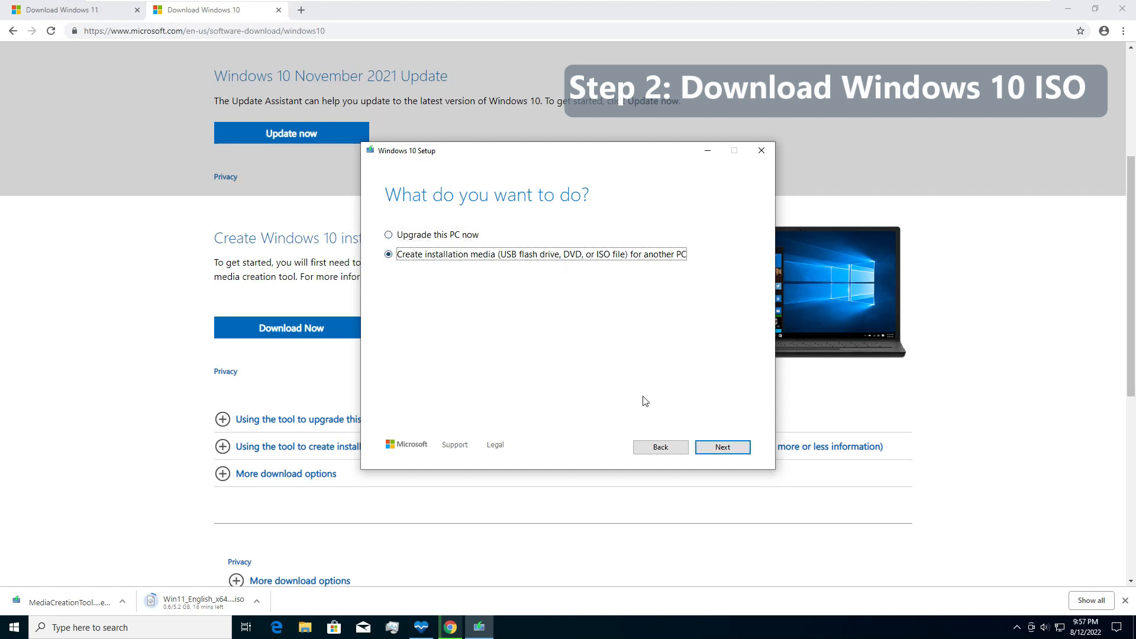
click(722, 446)
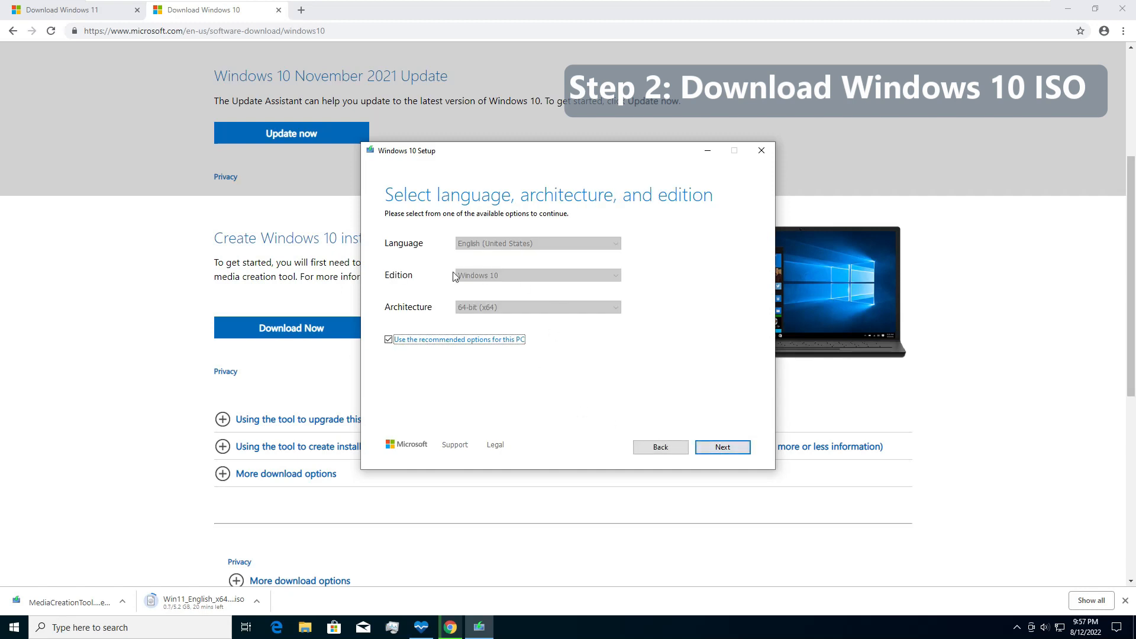
mouse_move(526, 251)
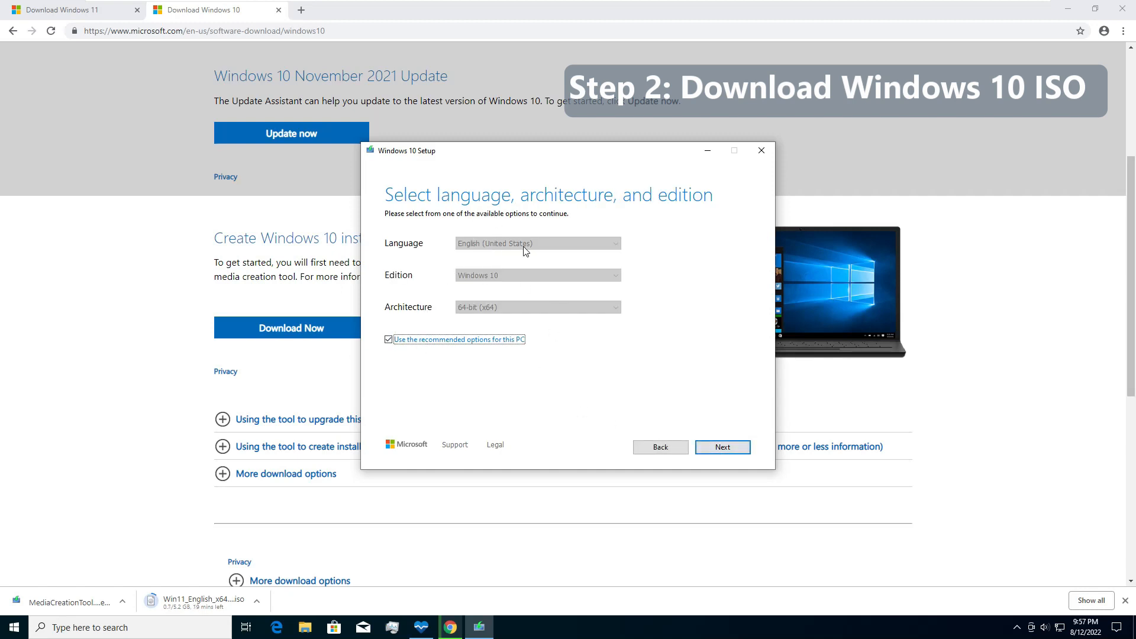
mouse_move(498, 264)
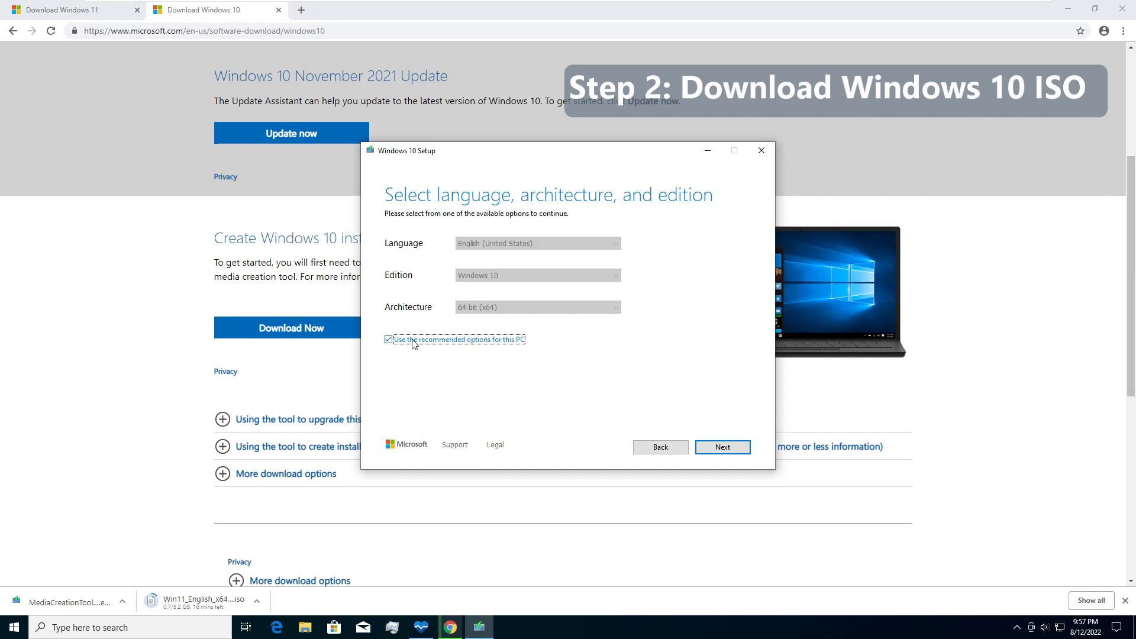
click(388, 339)
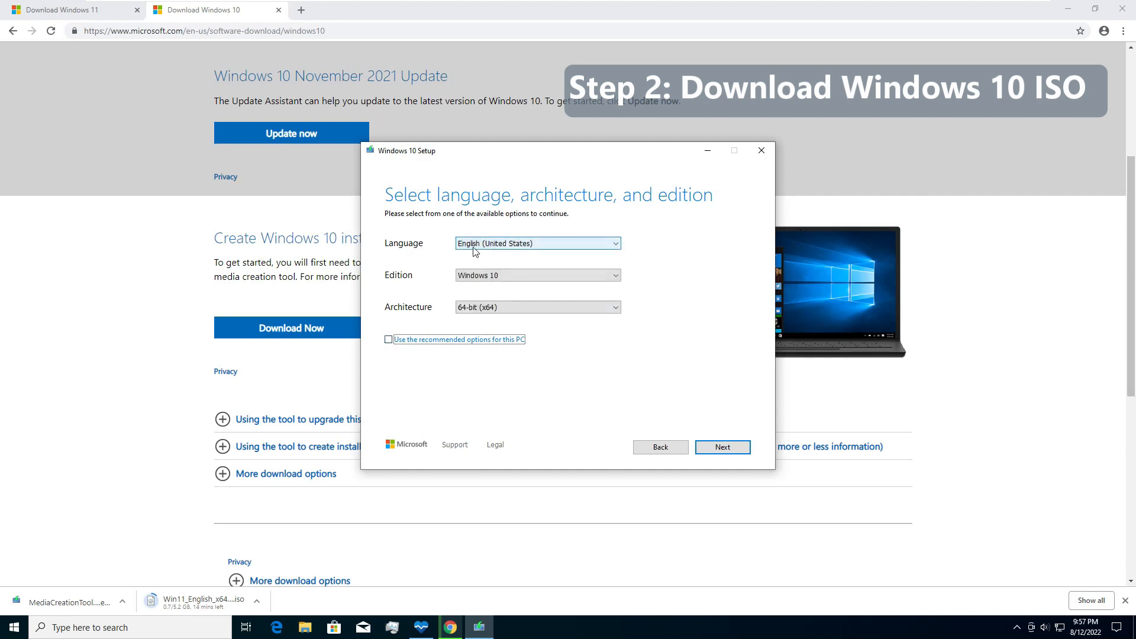
mouse_move(537, 255)
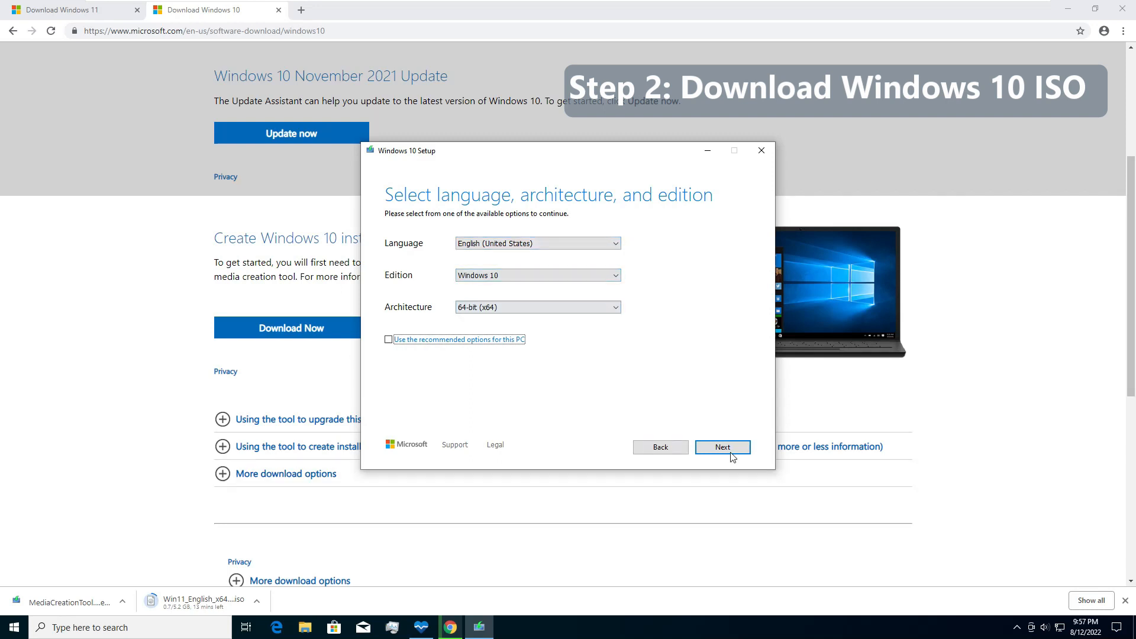
click(722, 446)
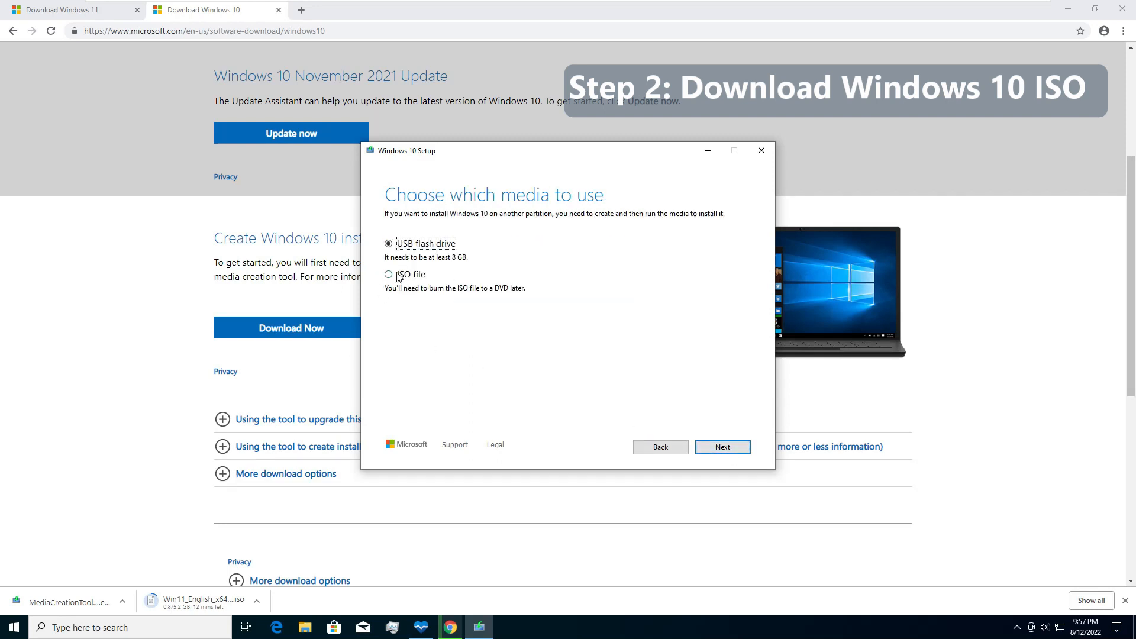
click(389, 273)
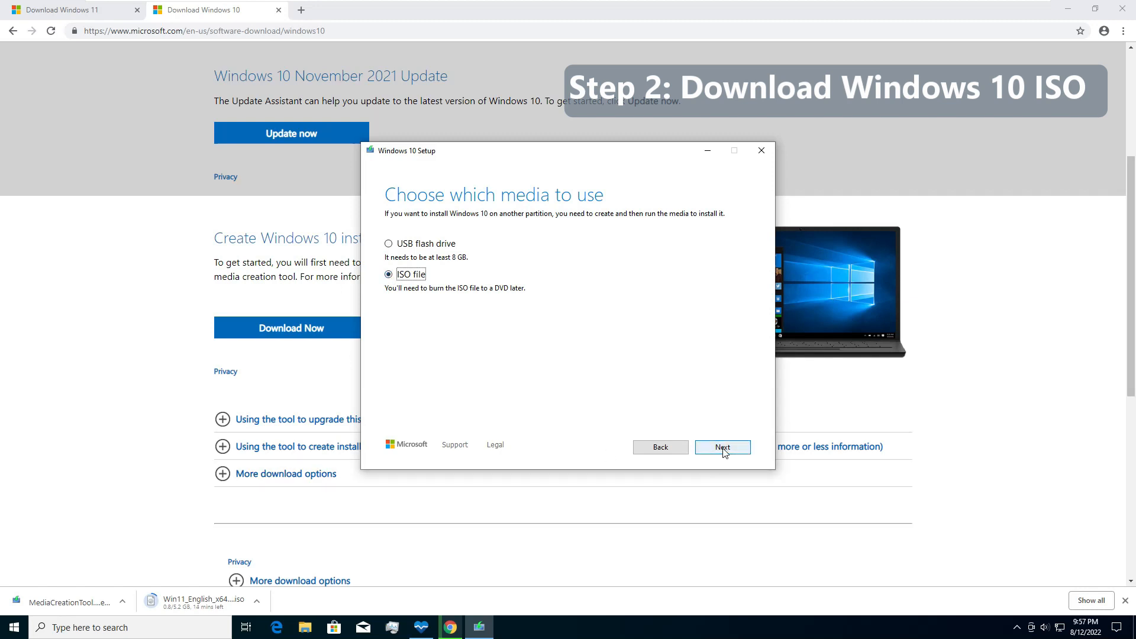
- Save the Windows 10 ISO as 'Windows10' in Downloads and start its download
click(722, 448)
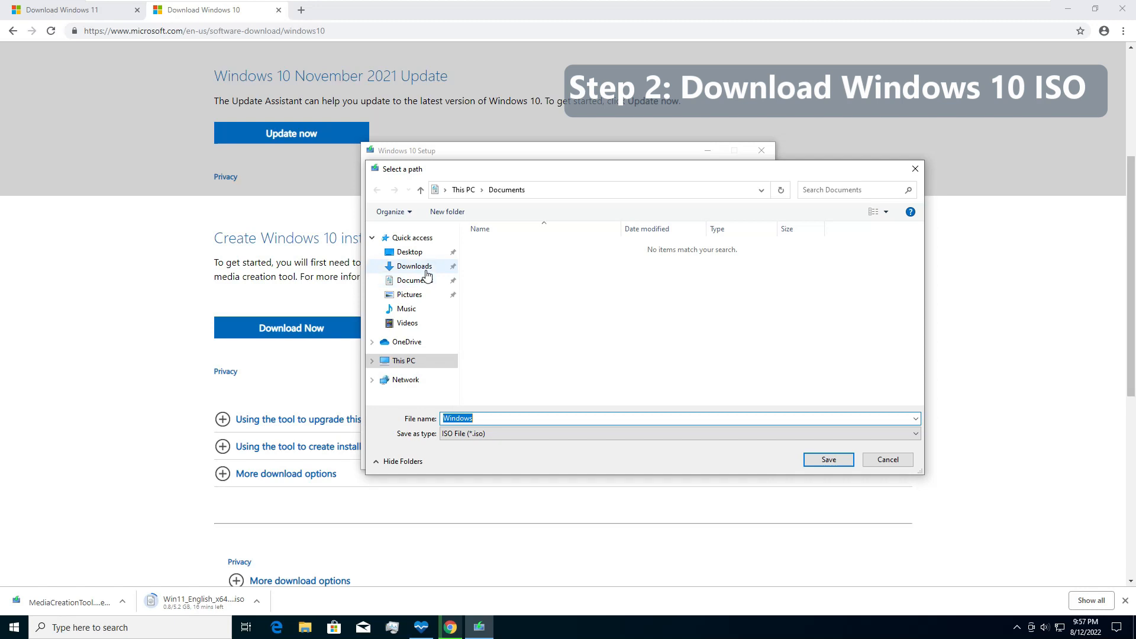
click(414, 266)
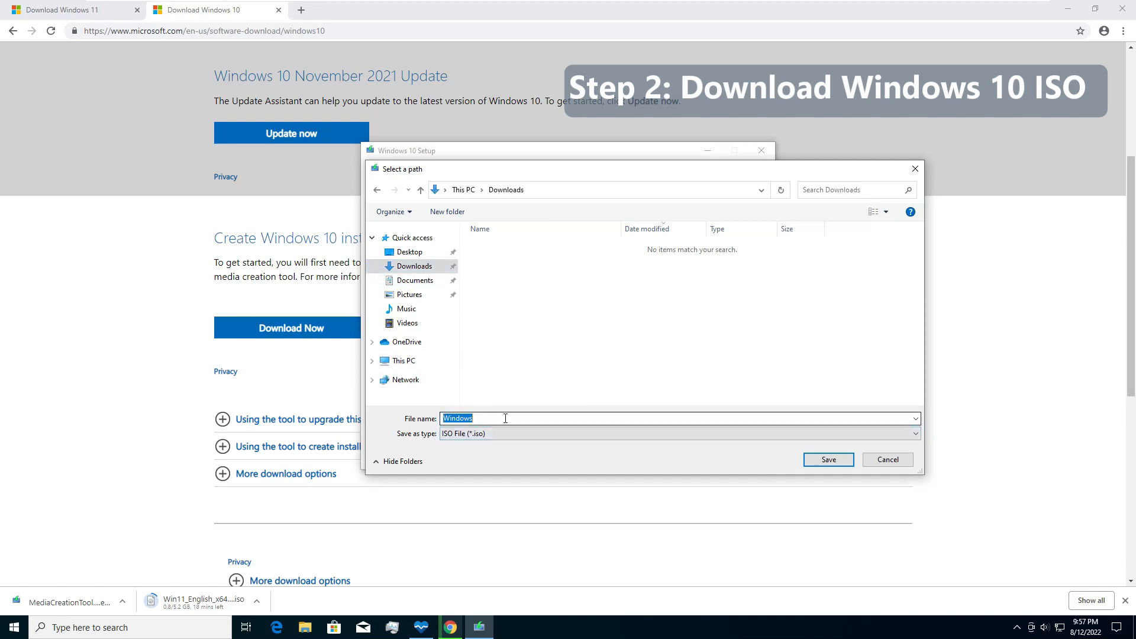
text(Windows10)
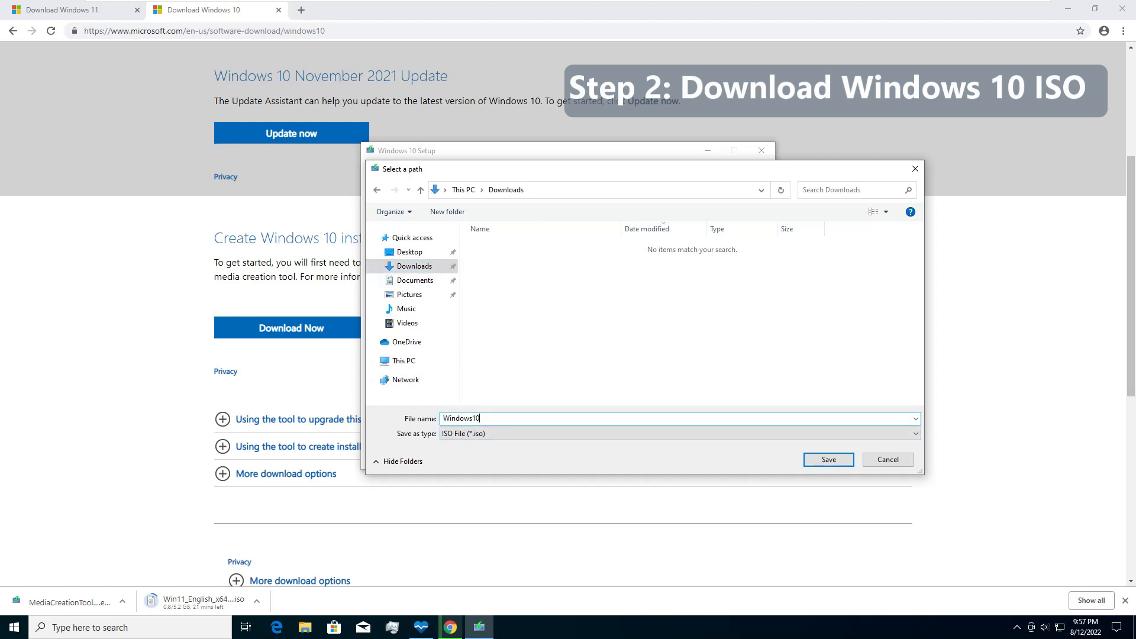
click(828, 459)
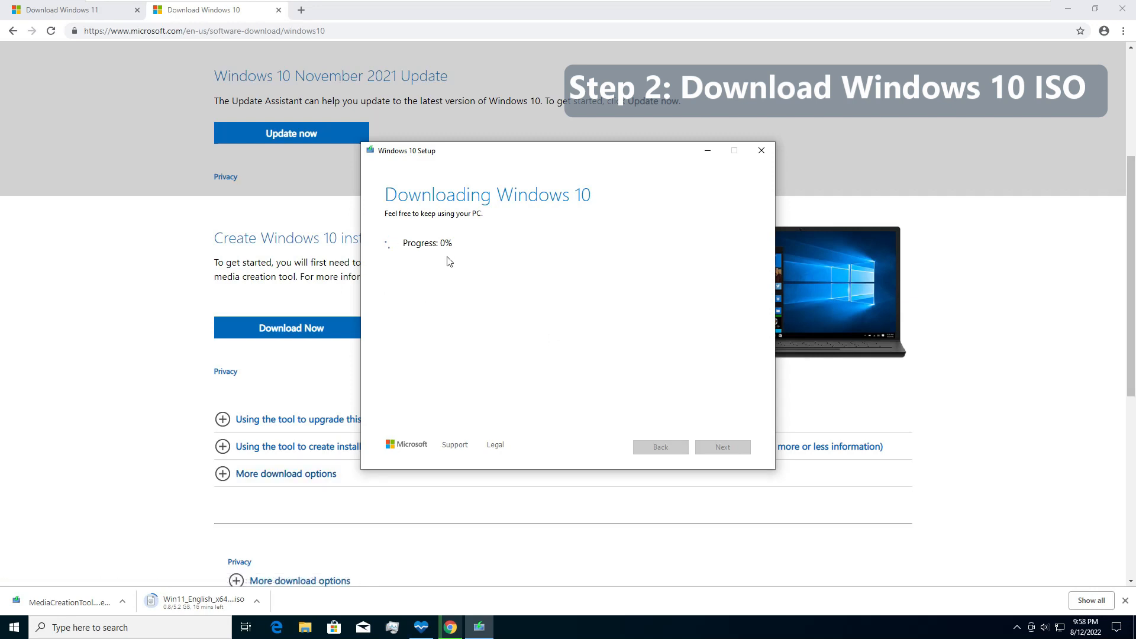
mouse_move(583, 341)
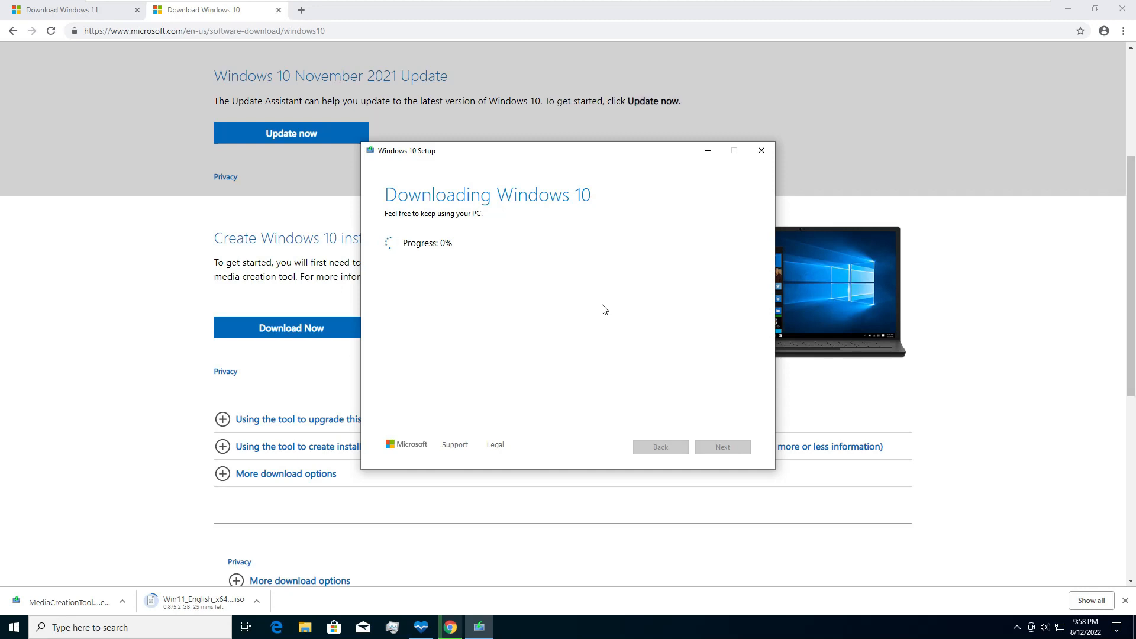
mouse_move(3, 521)
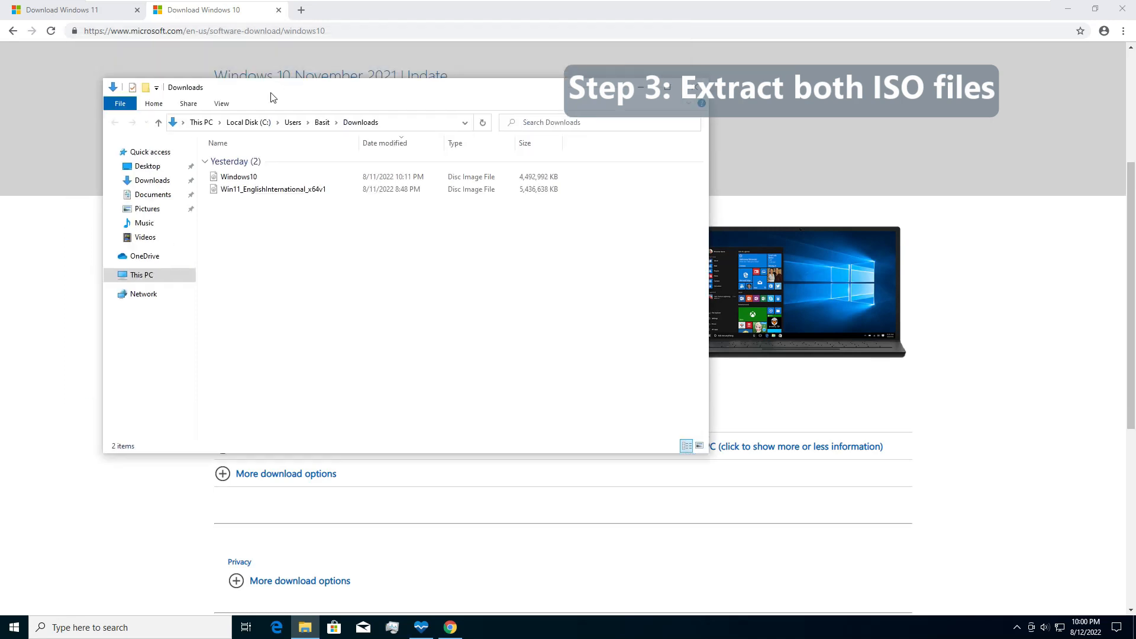
click(273, 189)
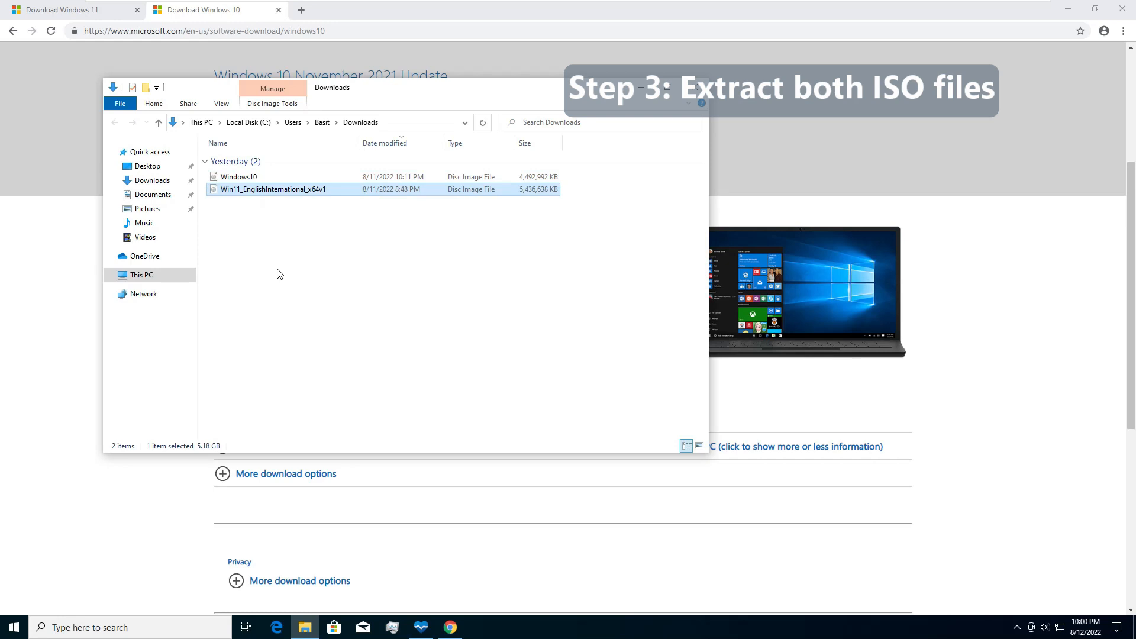
click(277, 339)
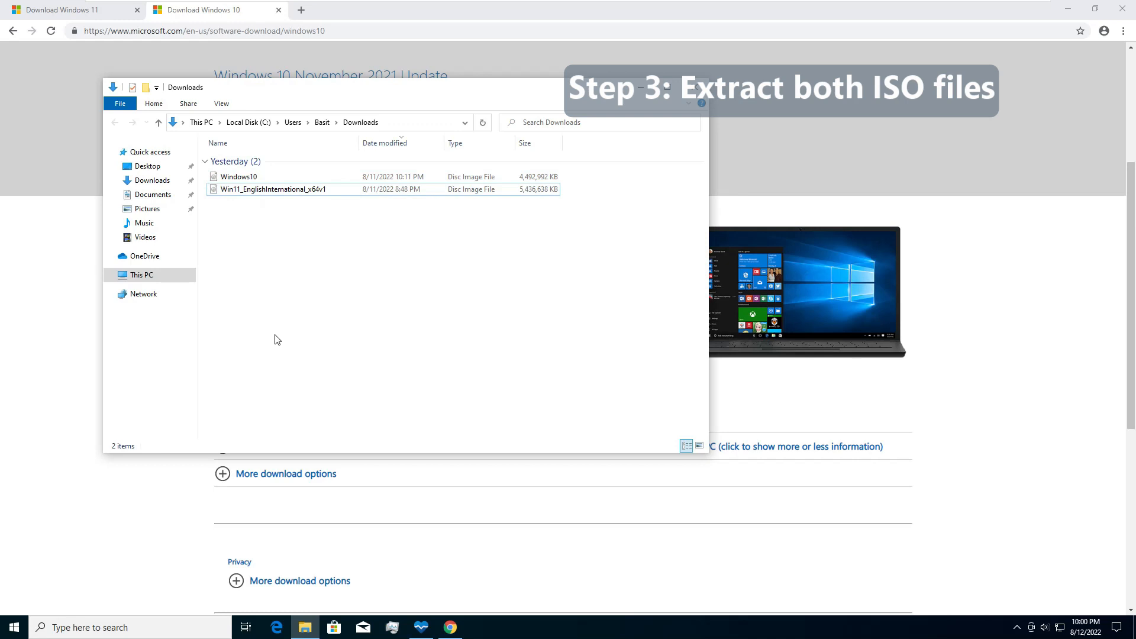
mouse_move(305, 308)
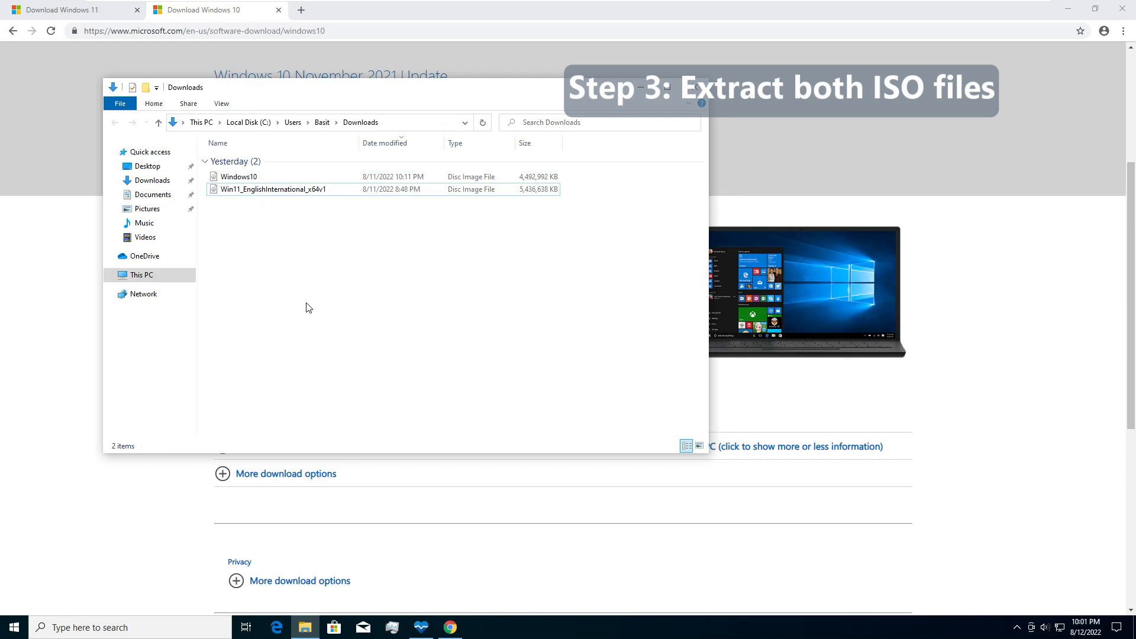
mouse_move(311, 317)
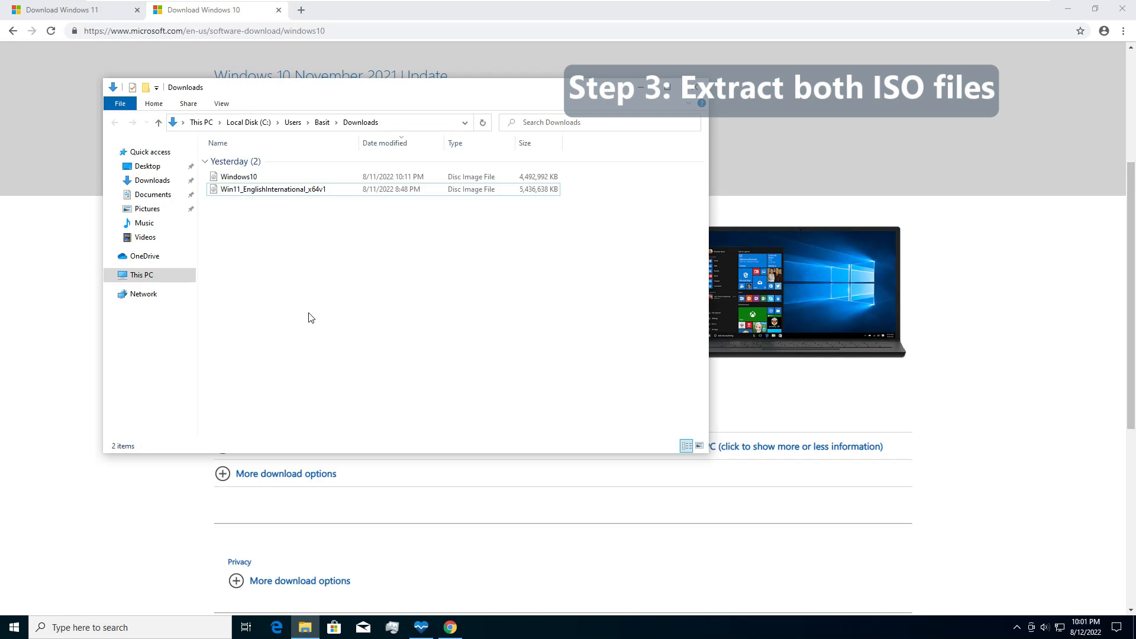
click(239, 177)
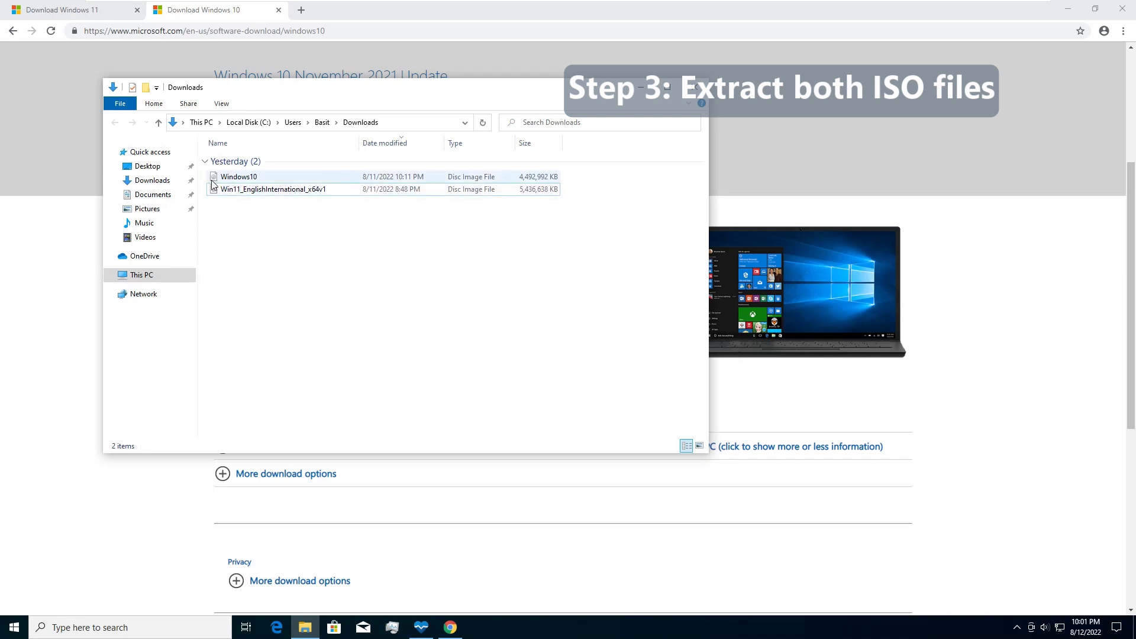
- Extract the Windows10 and Win11_EnglishInternational_x64v1 ISOs into their own folders with WinRAR
right_click(239, 176)
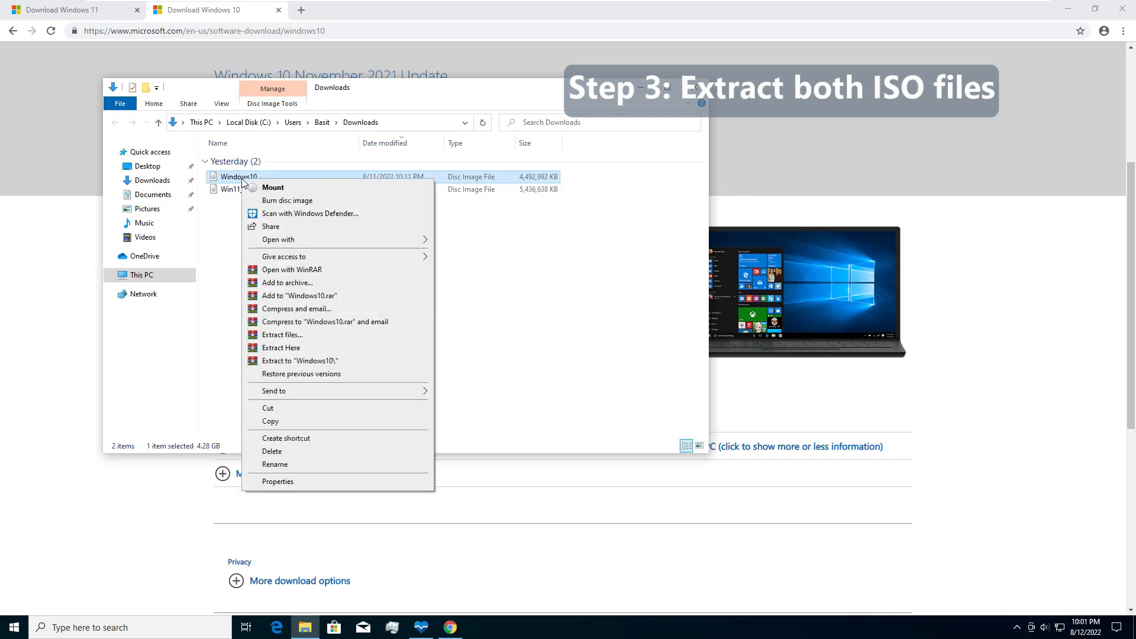
mouse_move(288, 373)
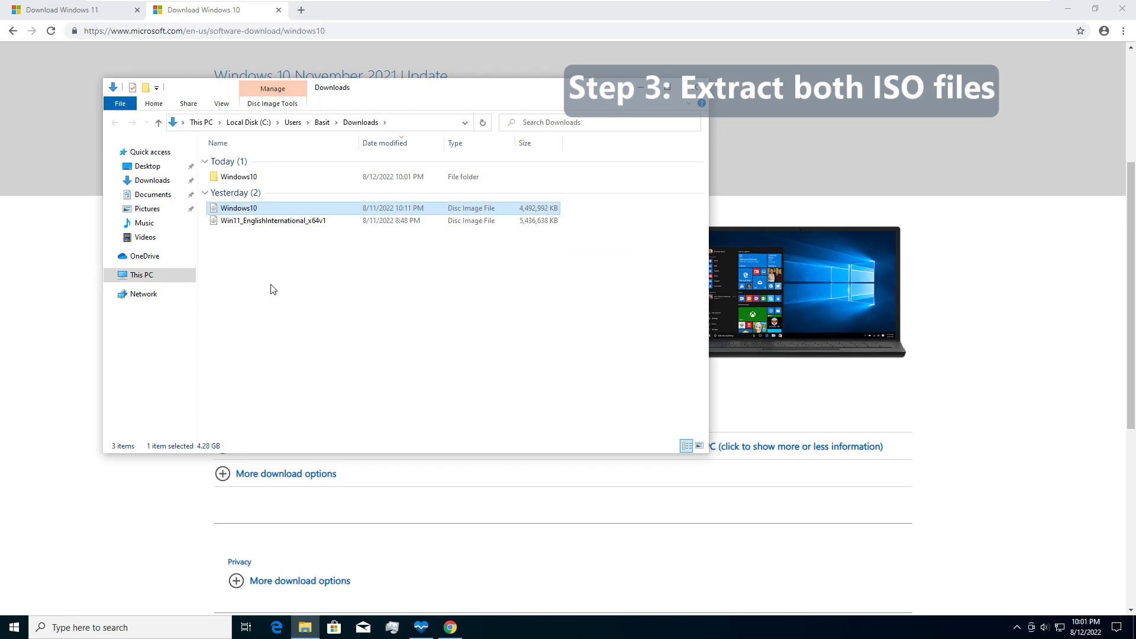
right_click(273, 220)
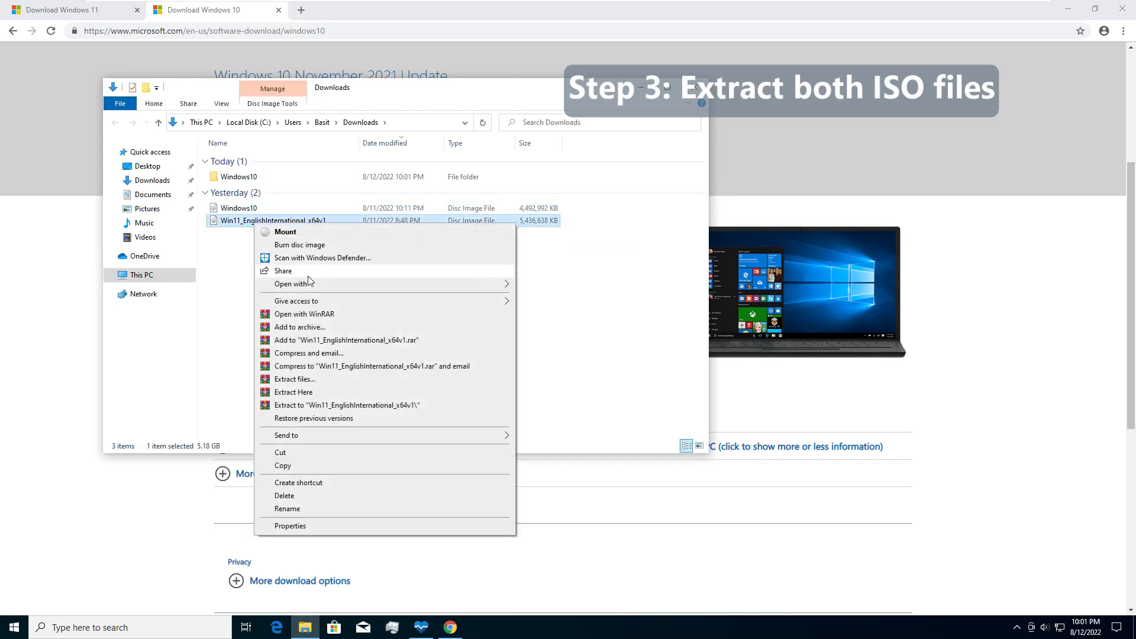
mouse_move(316, 412)
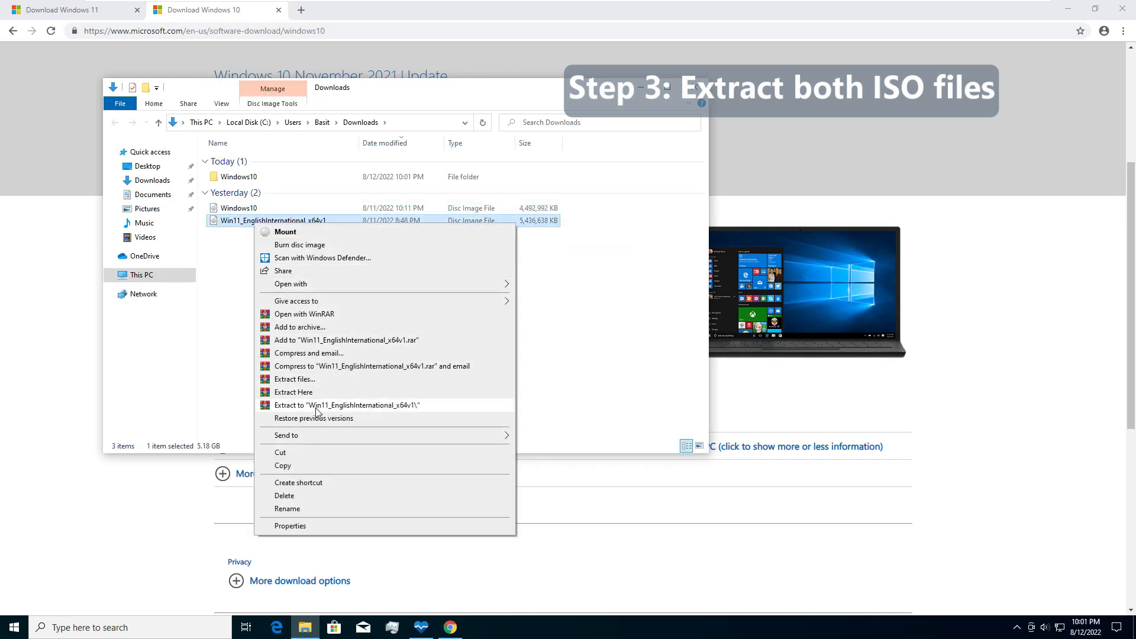
click(346, 405)
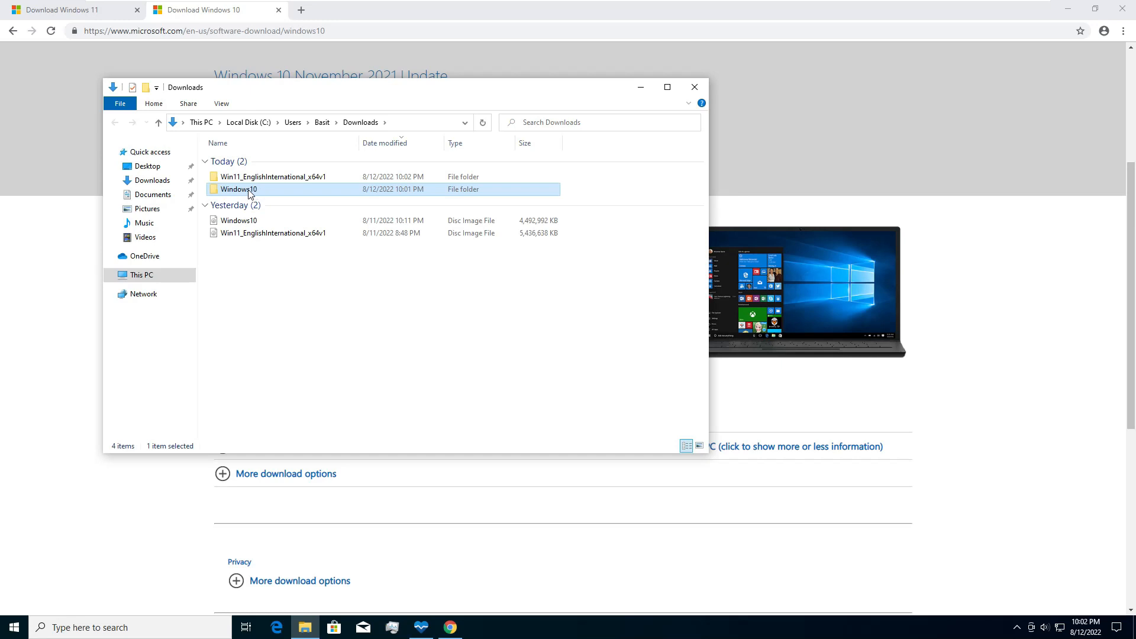
- Browse into Windows10\sources and locate install.esd in the file list
double_click(236, 189)
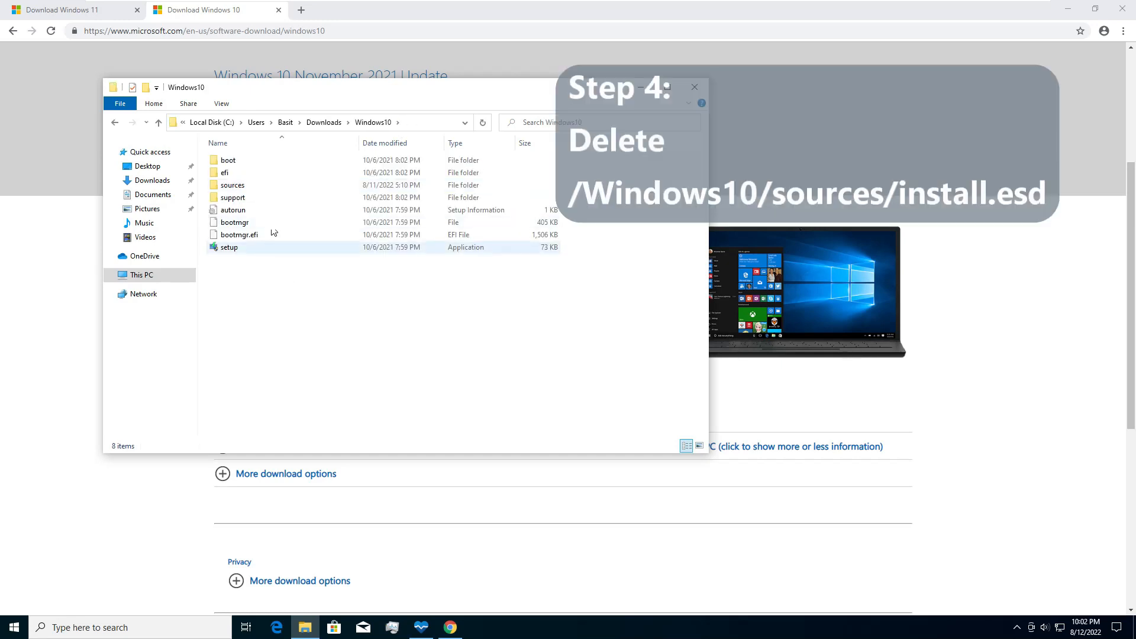
double_click(233, 184)
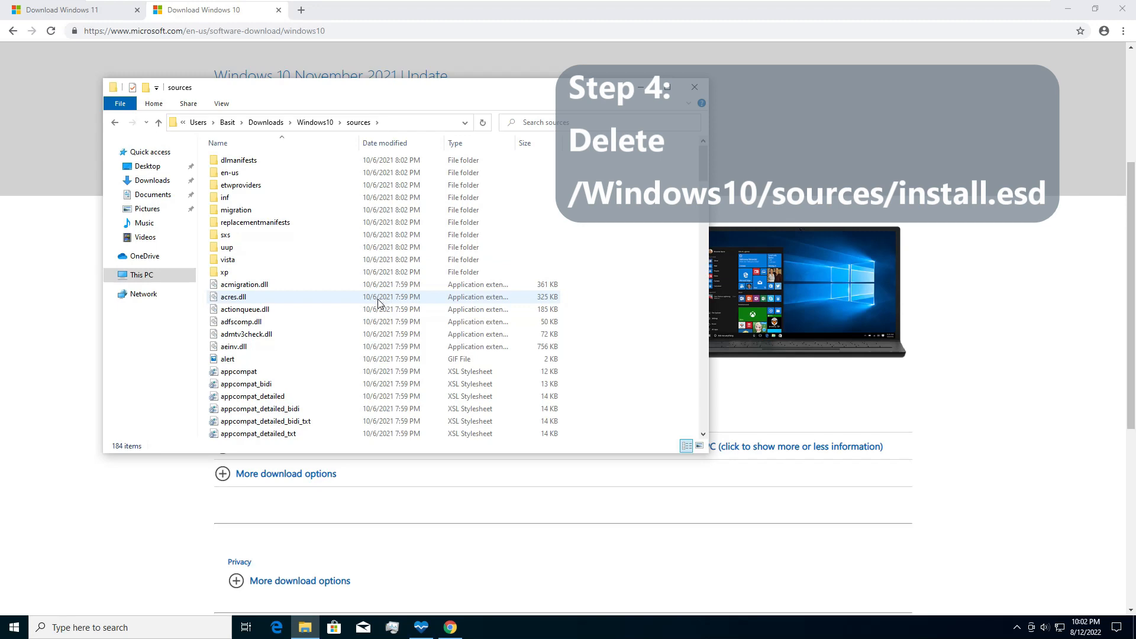
scroll(down, 3)
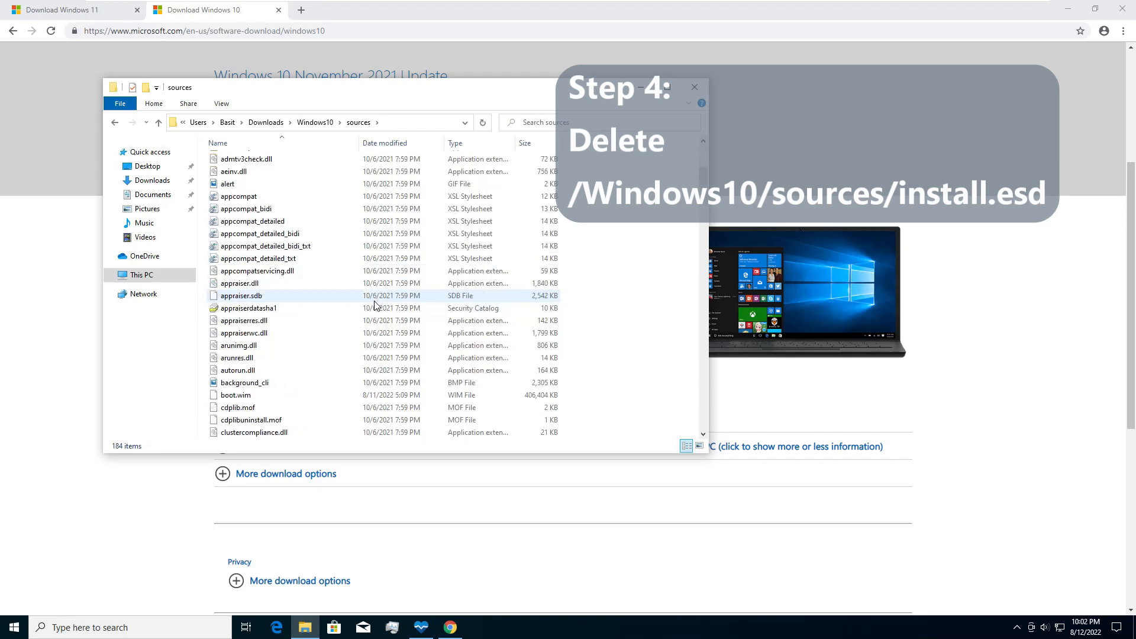
scroll(down, 3)
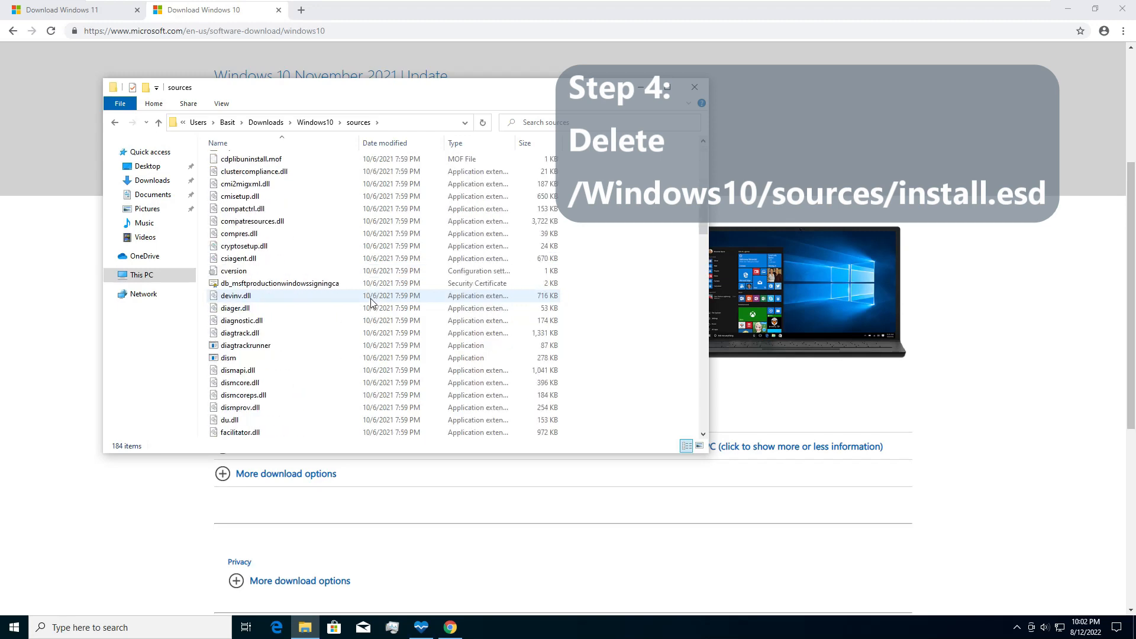
scroll(down, 3)
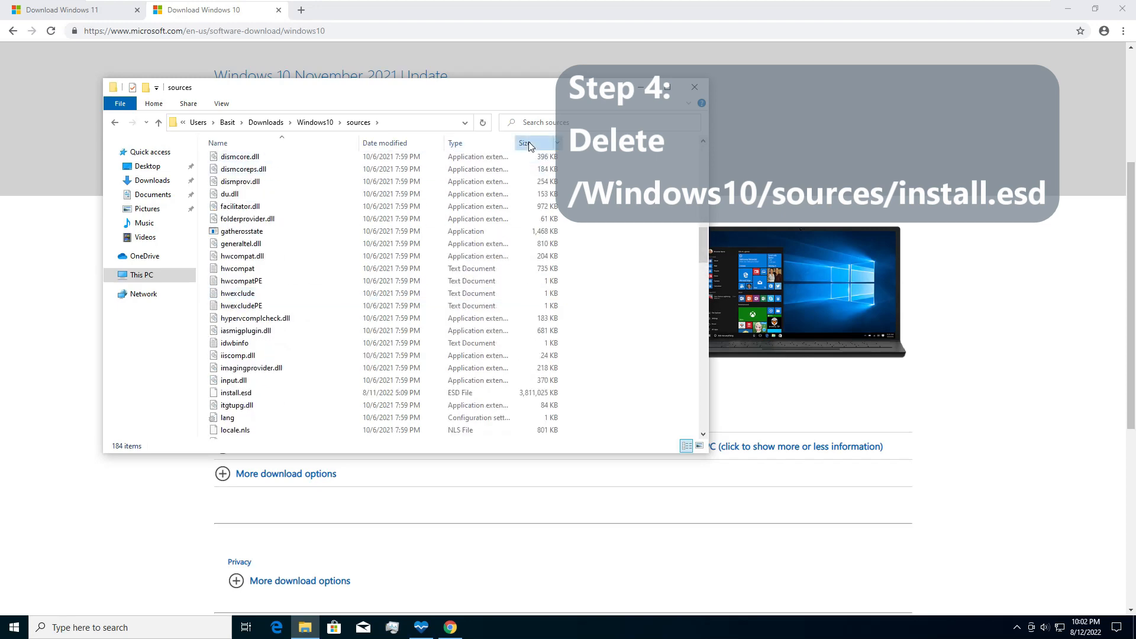
click(524, 144)
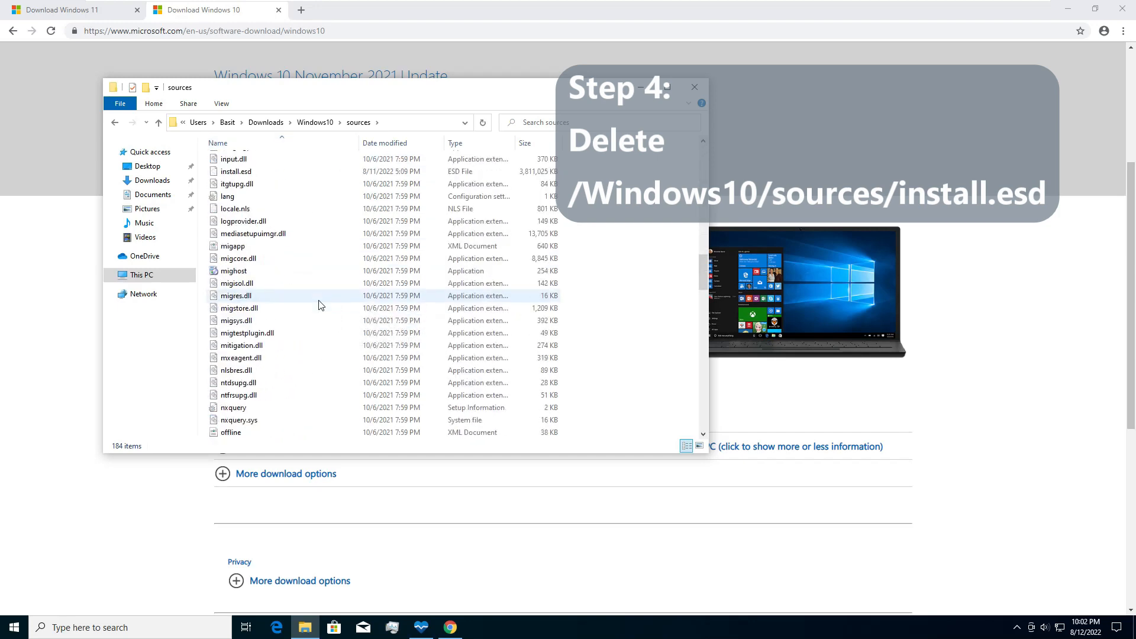
- Select install.esd and delete it from the Windows10 sources folder
click(238, 308)
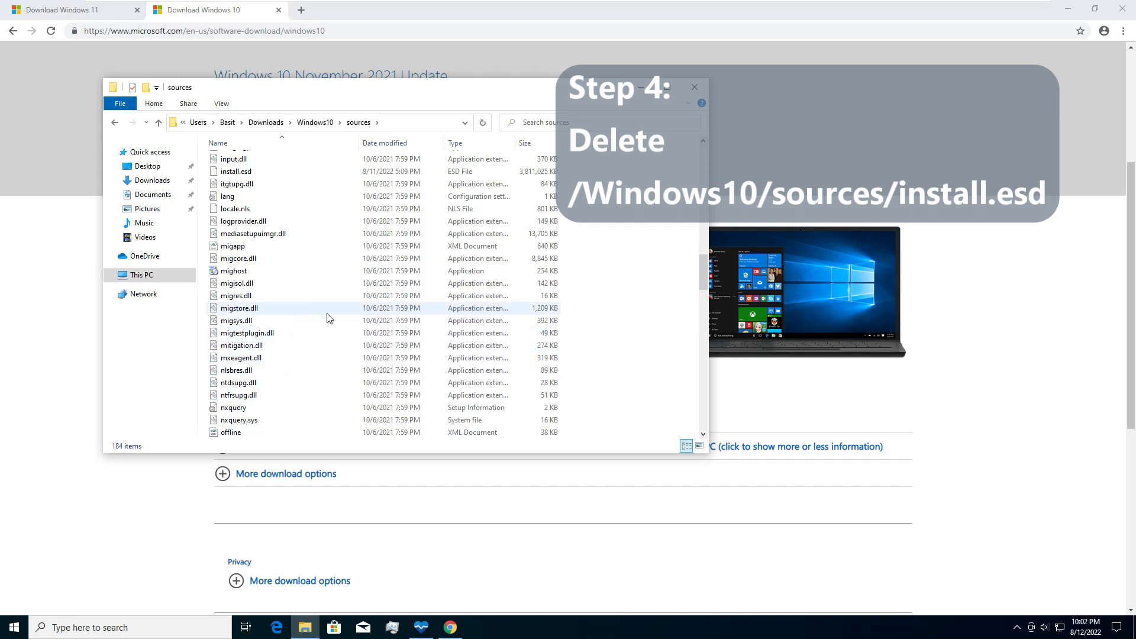
click(234, 318)
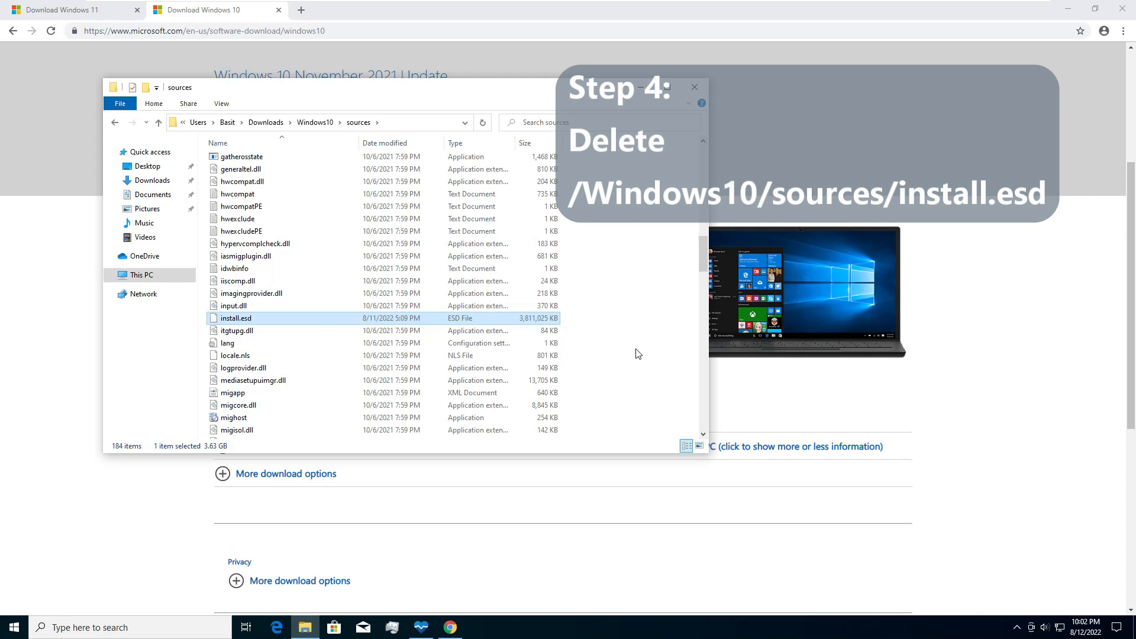
key(Delete)
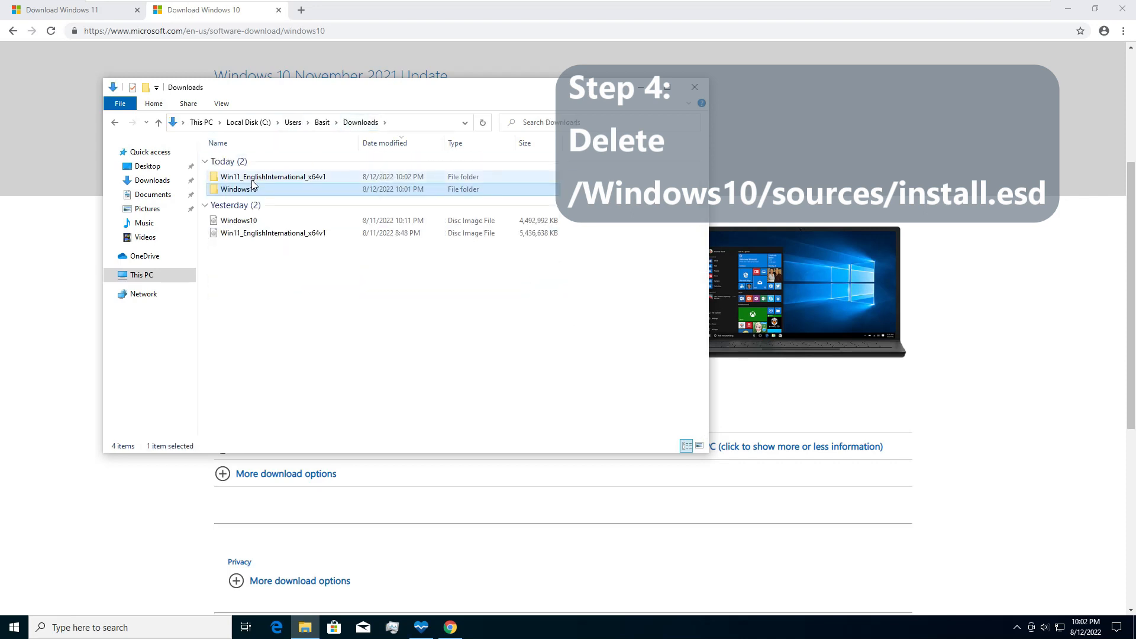
- Copy install.wim from the extracted Windows 11 sources folder
double_click(272, 176)
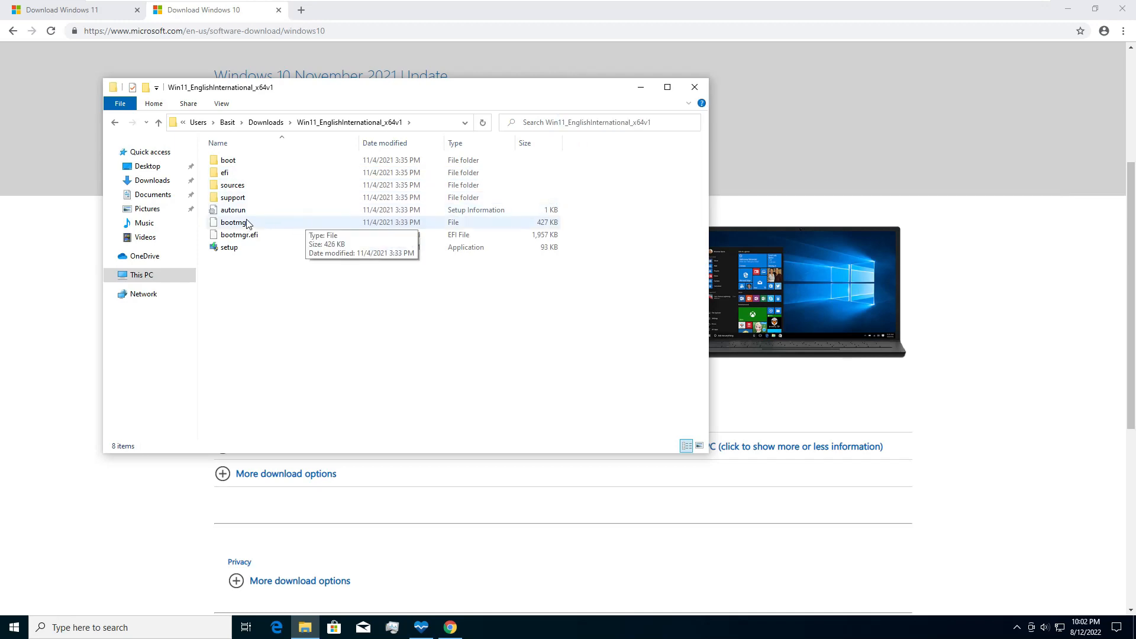
double_click(234, 184)
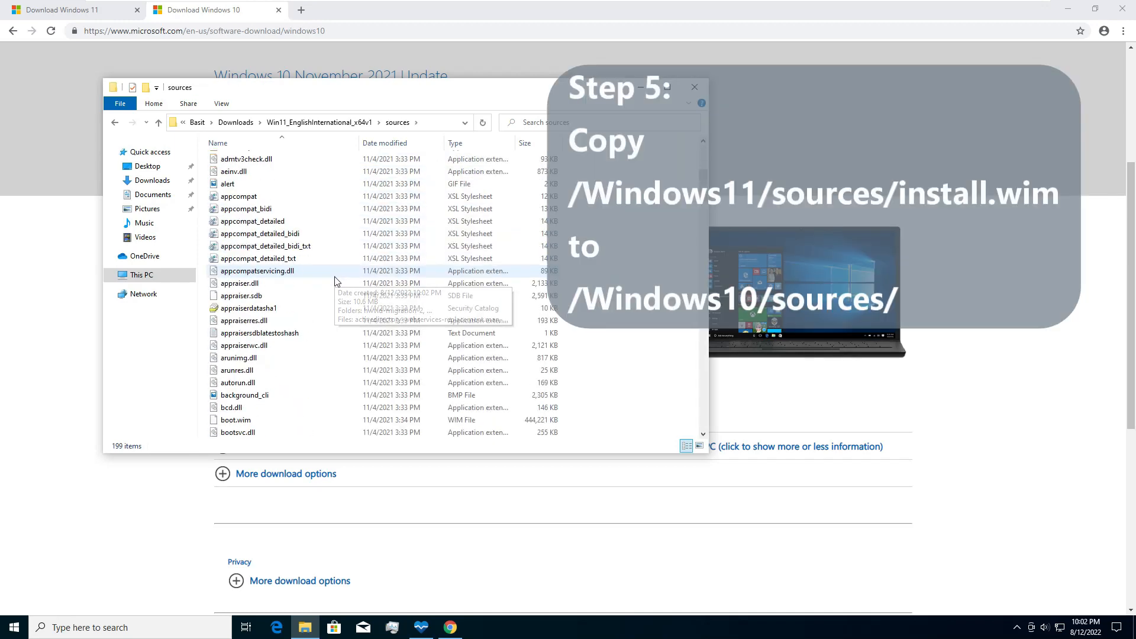
scroll(down, 3)
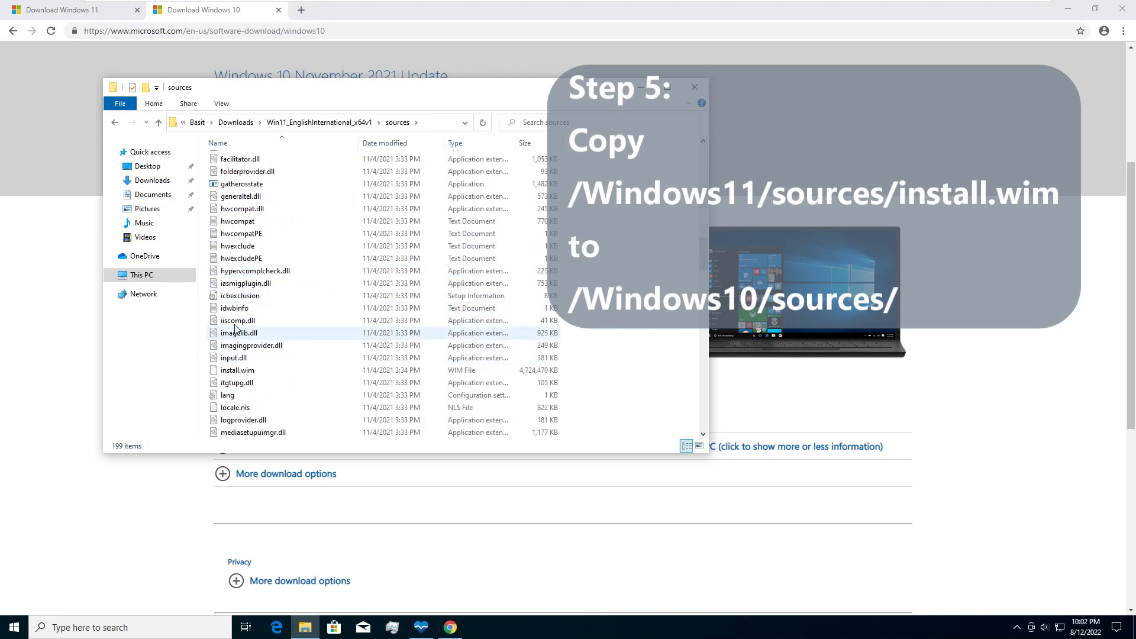
click(237, 371)
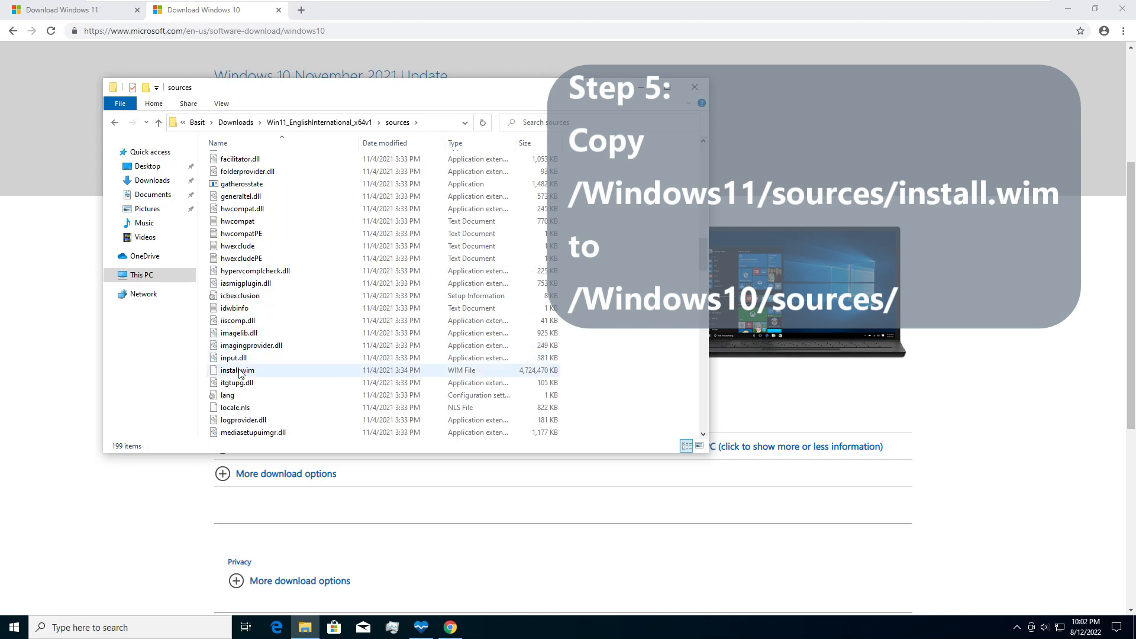
click(237, 370)
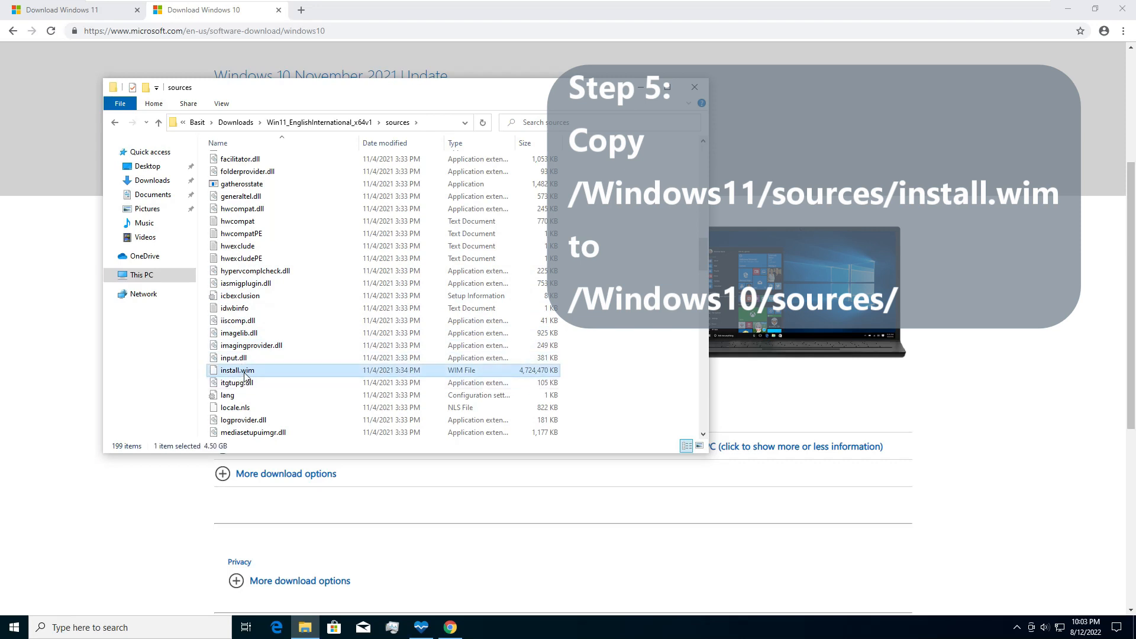
right_click(237, 370)
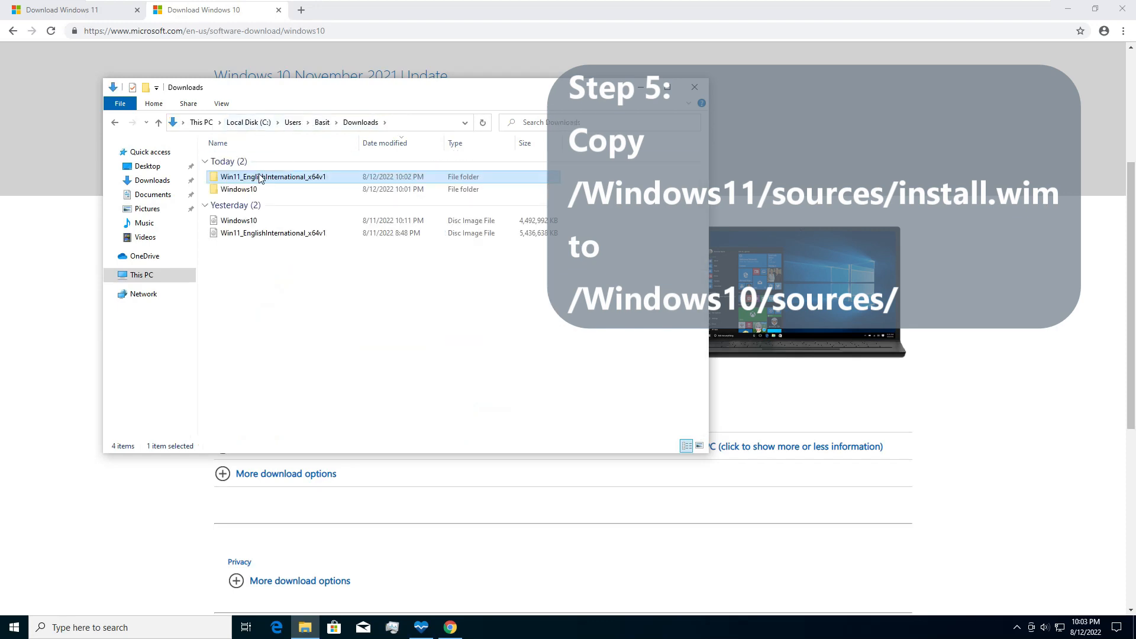
- Paste install.wim into Windows10\sources, replacing the Windows 10 image, and go back to Windows10
double_click(239, 190)
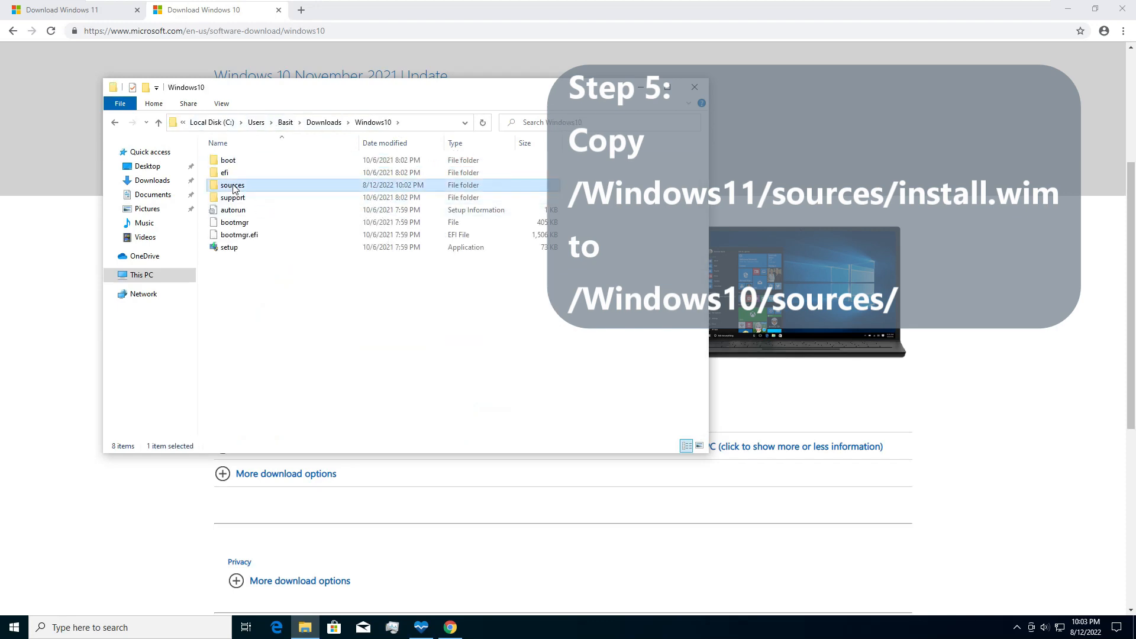
double_click(234, 185)
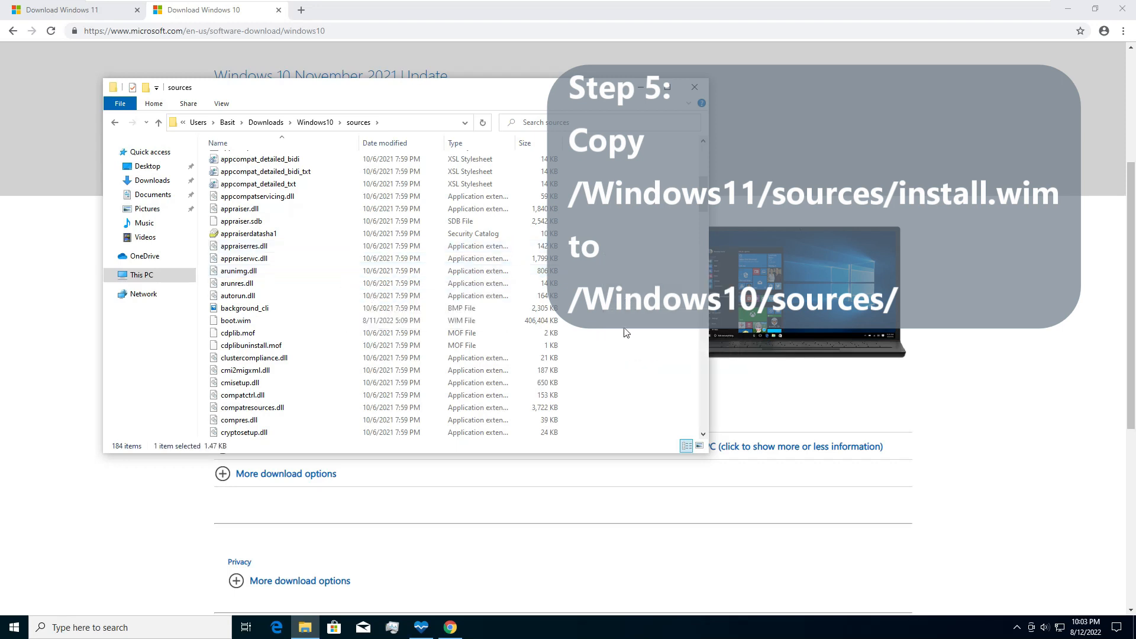
right_click(572, 276)
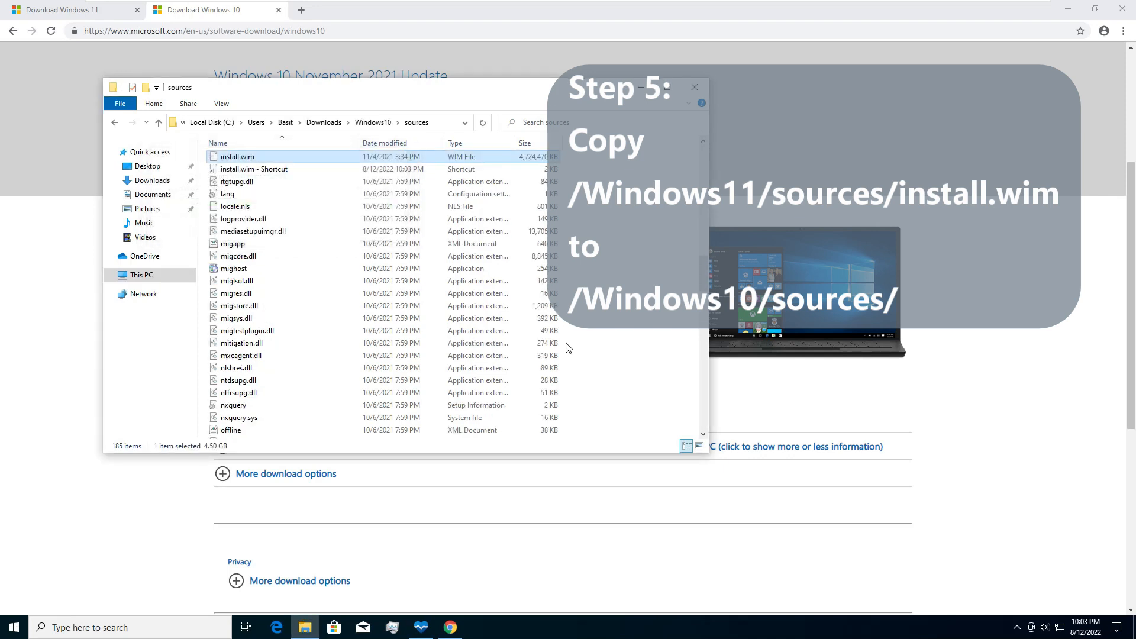
click(253, 170)
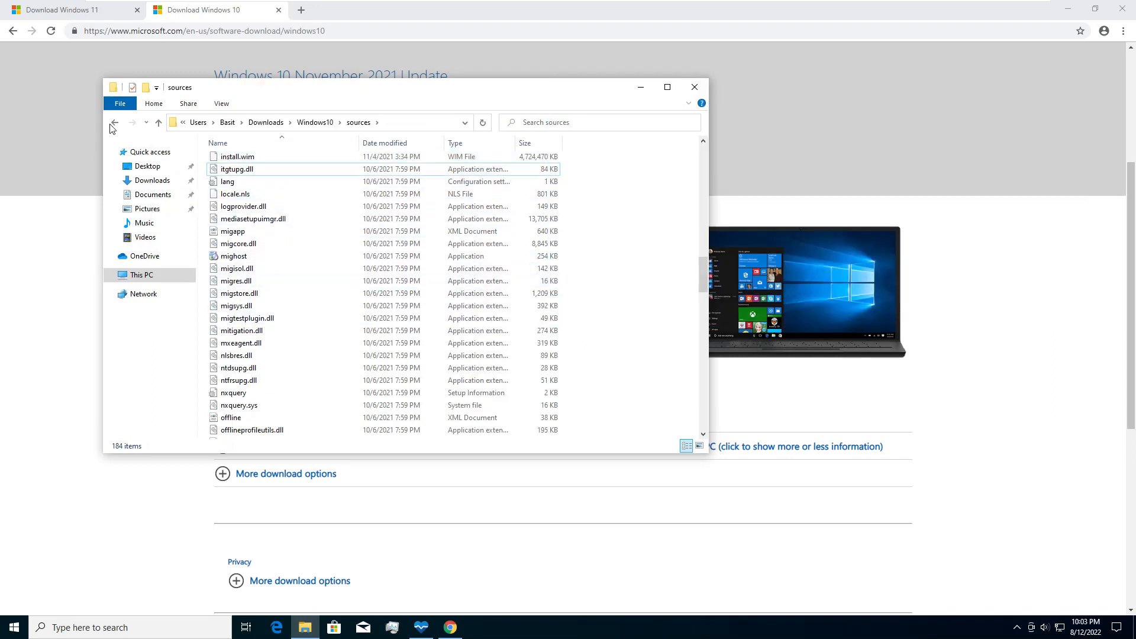
click(114, 122)
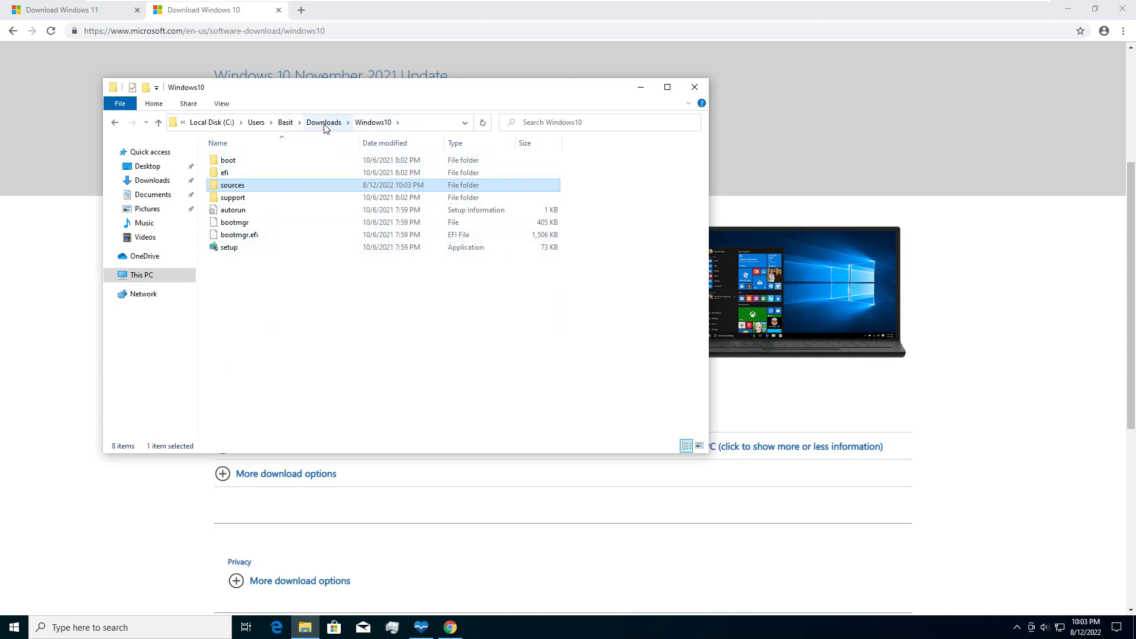
- Permanently delete the Win11 folder and both ISO files from Downloads, keeping only Windows10
click(324, 122)
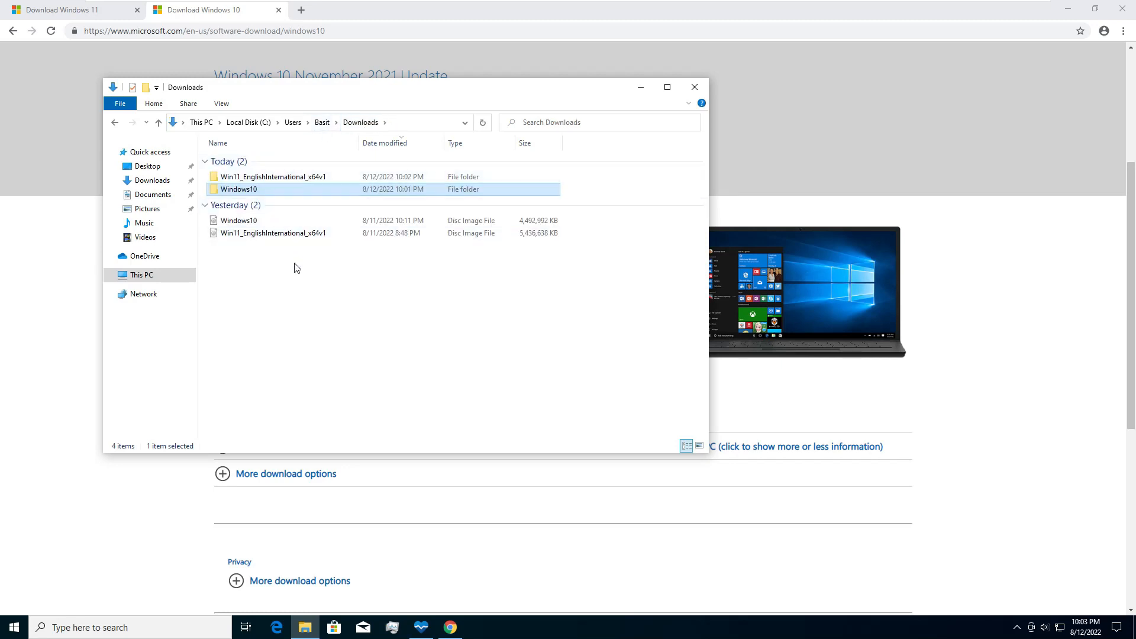
key(ctrl+a)
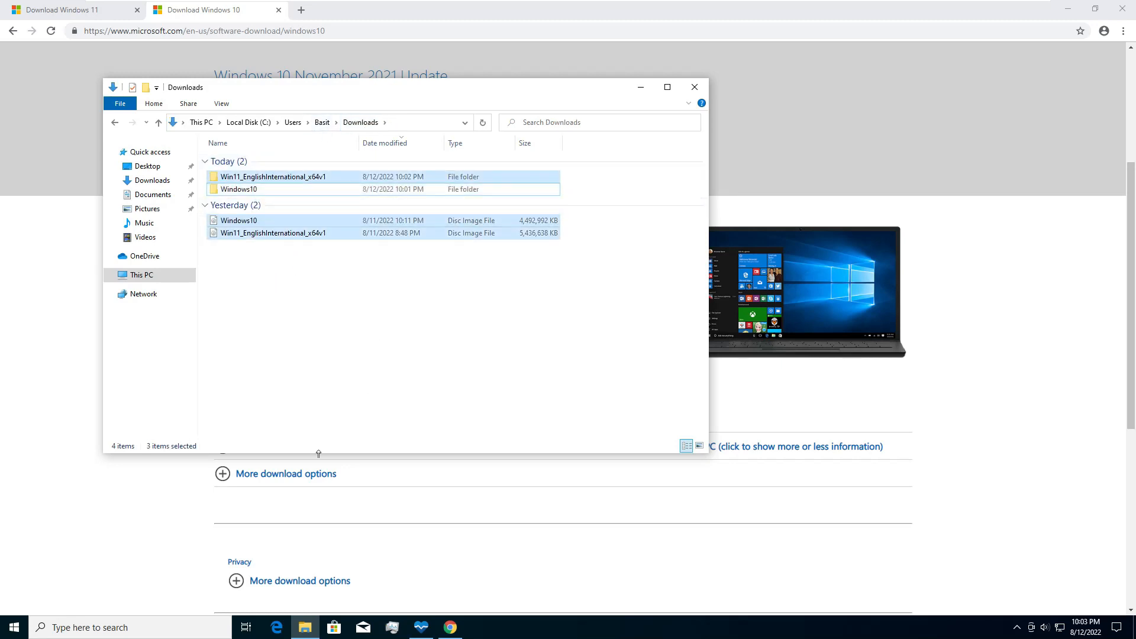
key(Delete)
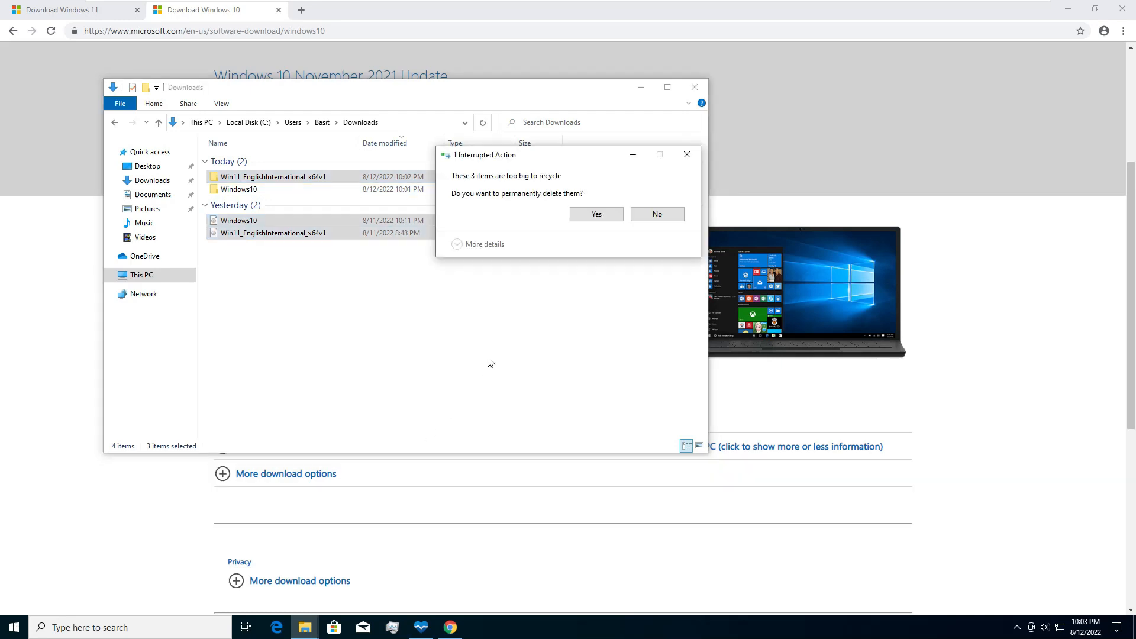
click(596, 214)
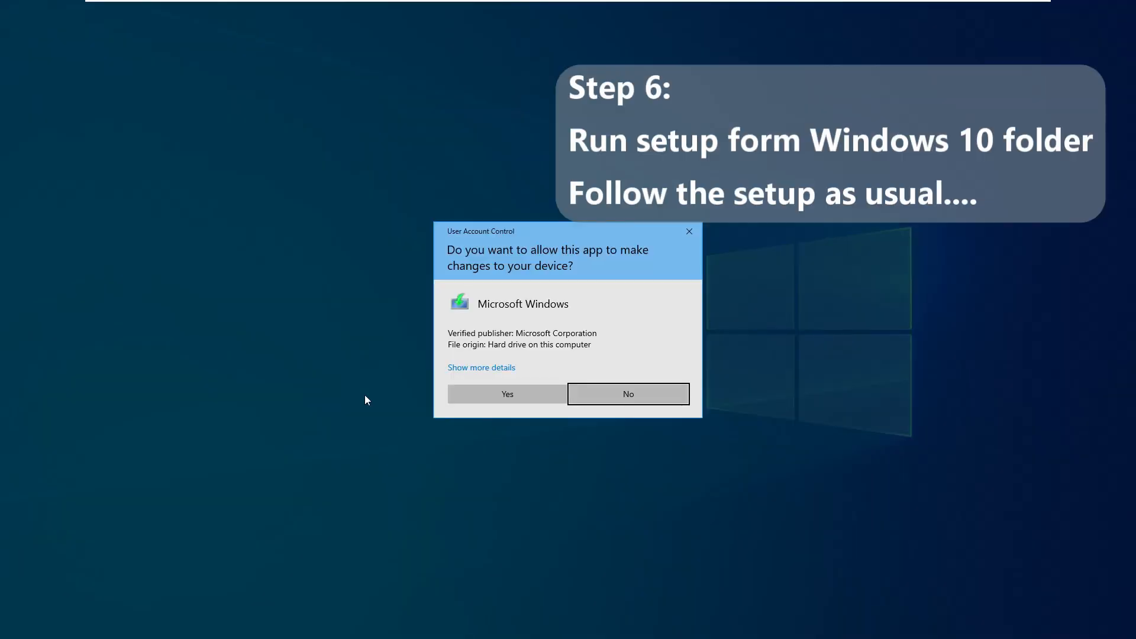
- Launch setup from the Windows10 folder and choose 'Not right now' for updates to reach the license terms
click(507, 392)
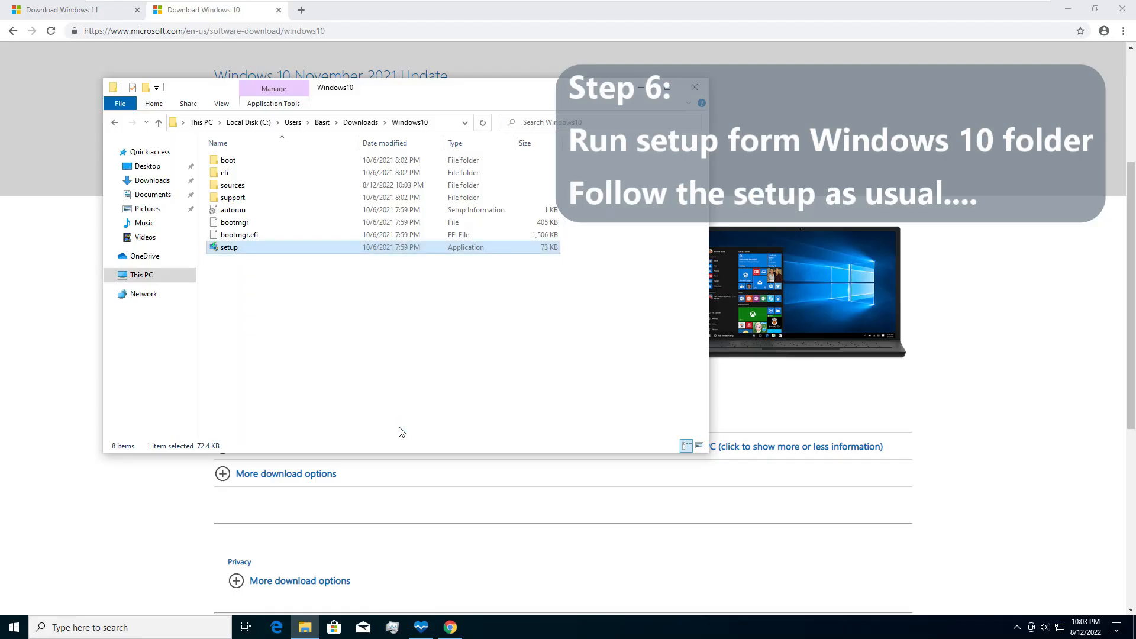
double_click(228, 248)
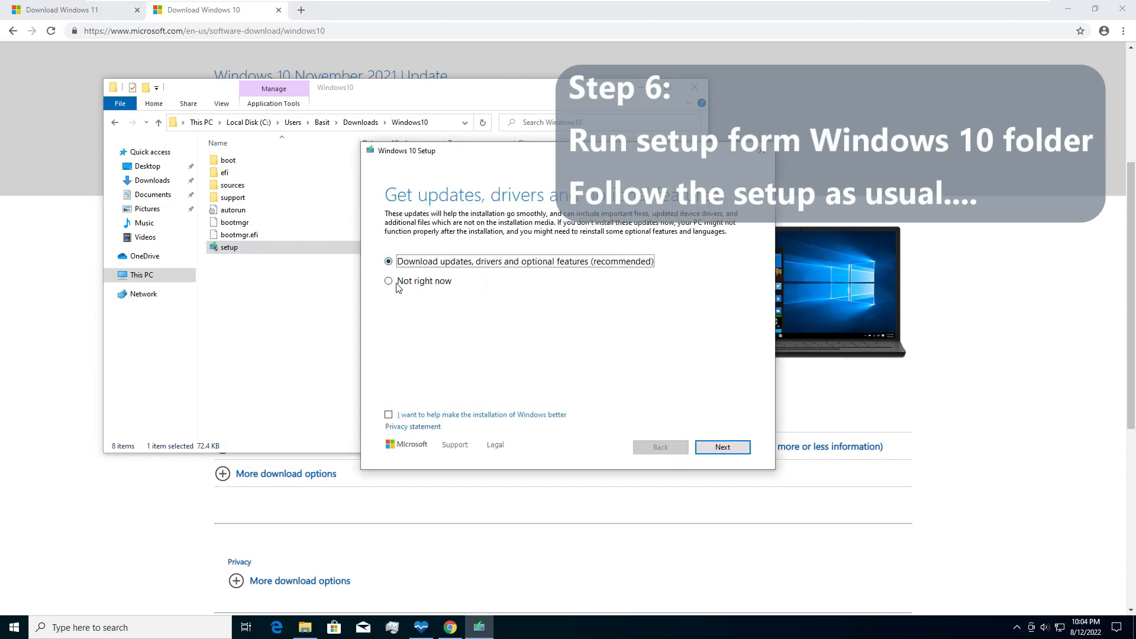
click(389, 282)
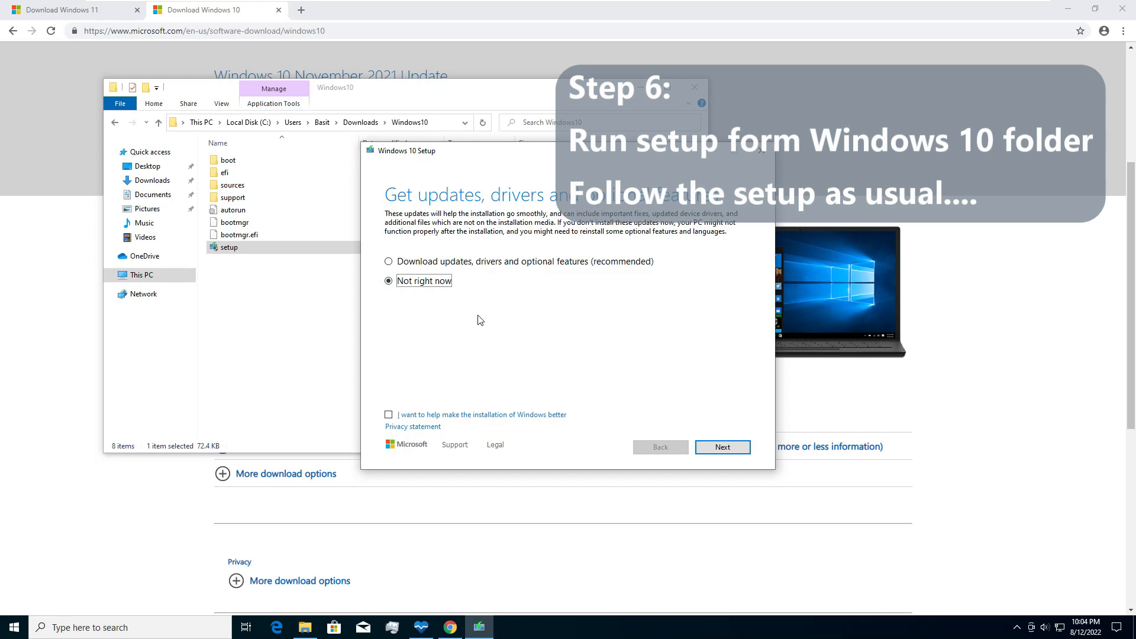
click(722, 447)
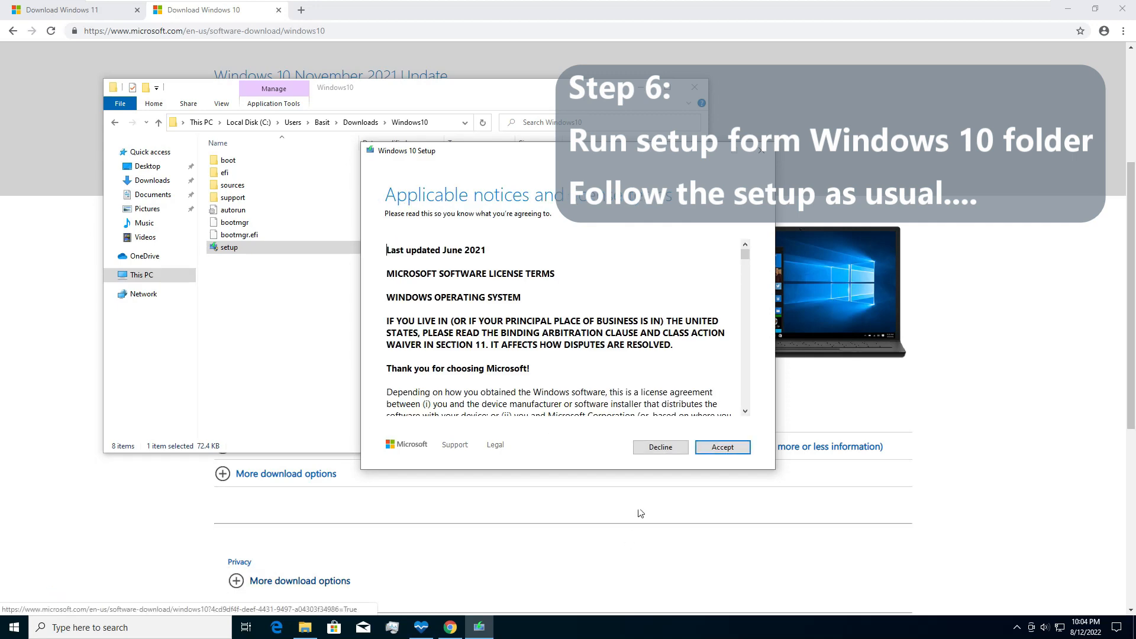
- Accept the license, keep Nothing, confirm the display-language notice and begin installing Windows 11 Pro
click(722, 447)
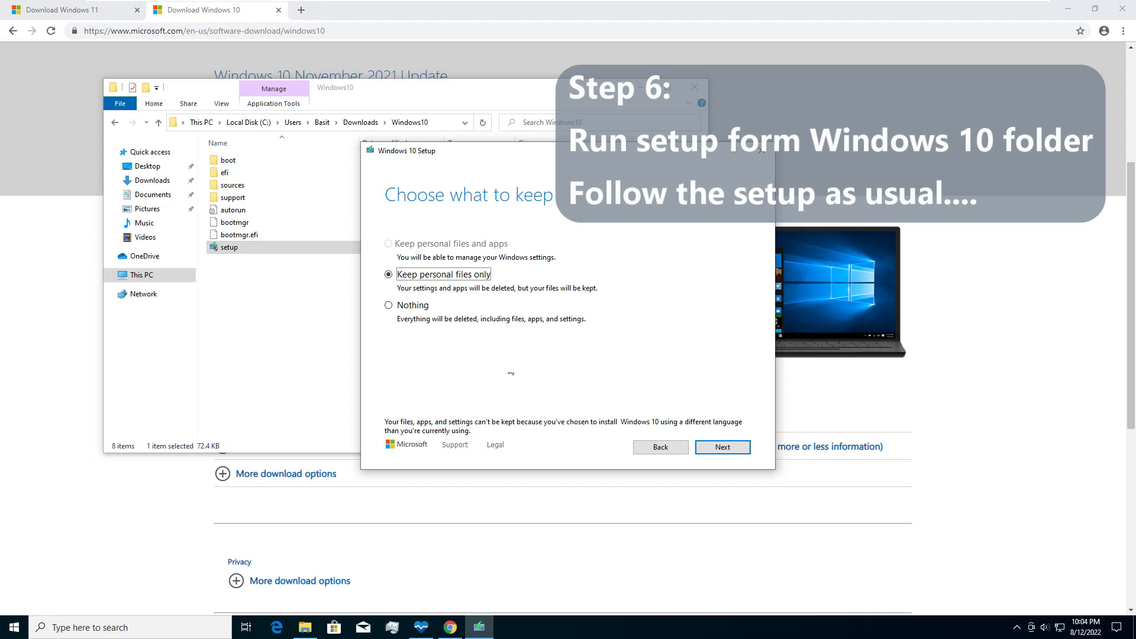
click(388, 305)
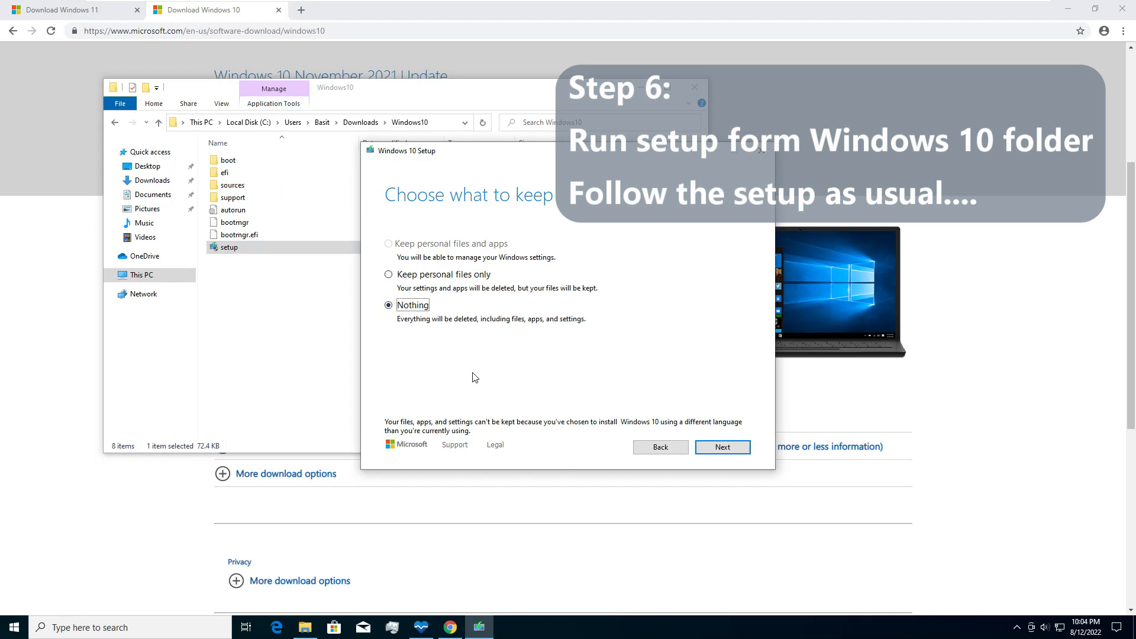
mouse_move(685, 441)
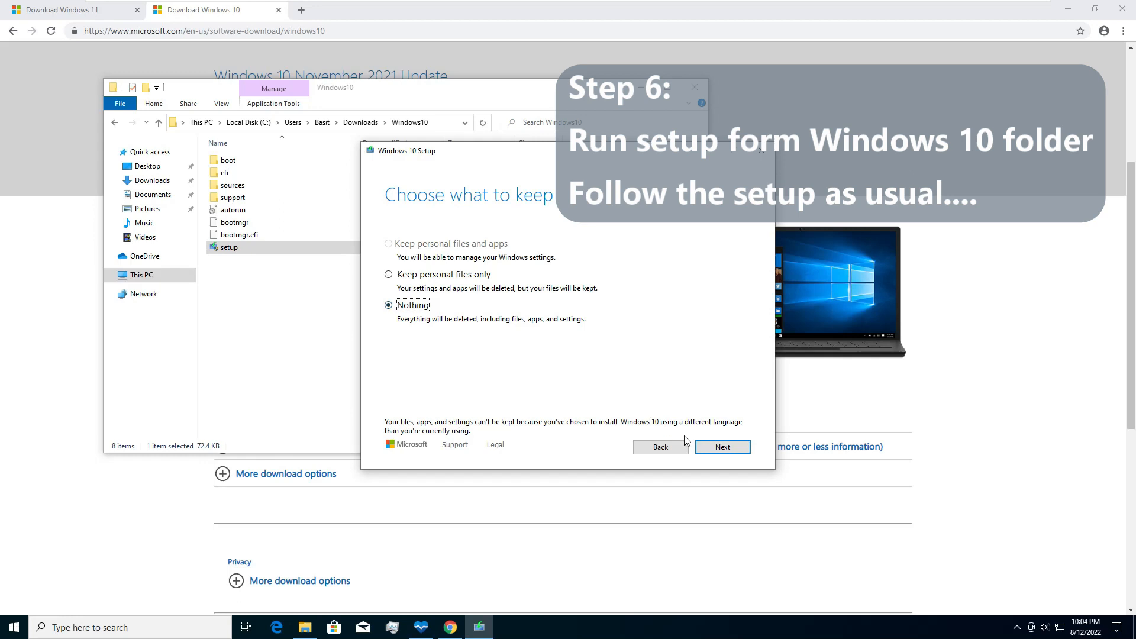
click(722, 446)
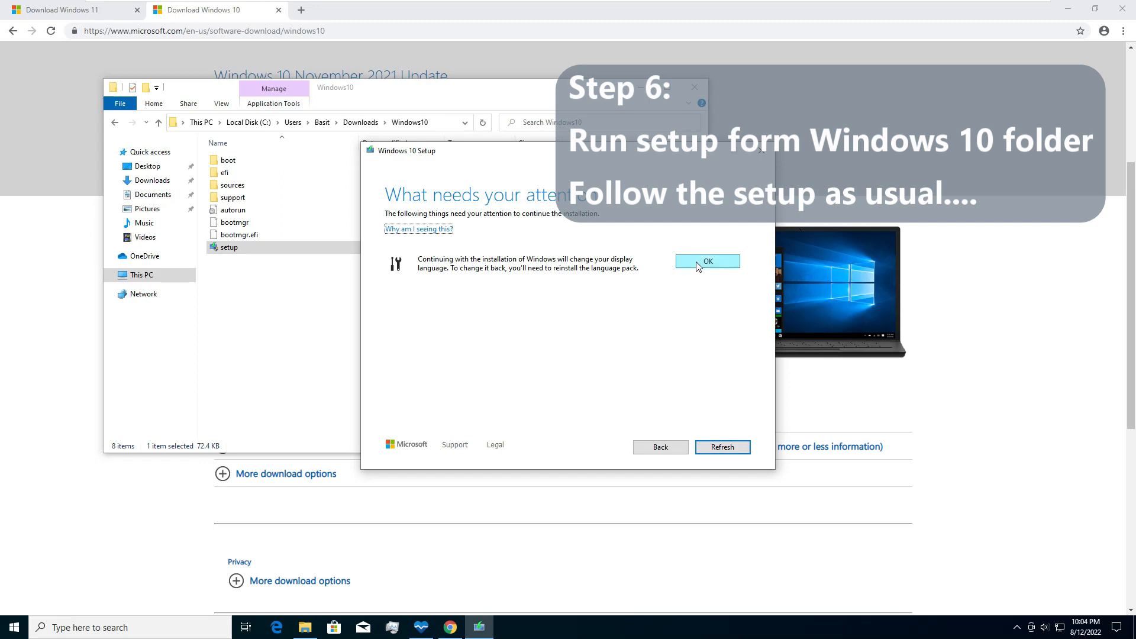
click(706, 261)
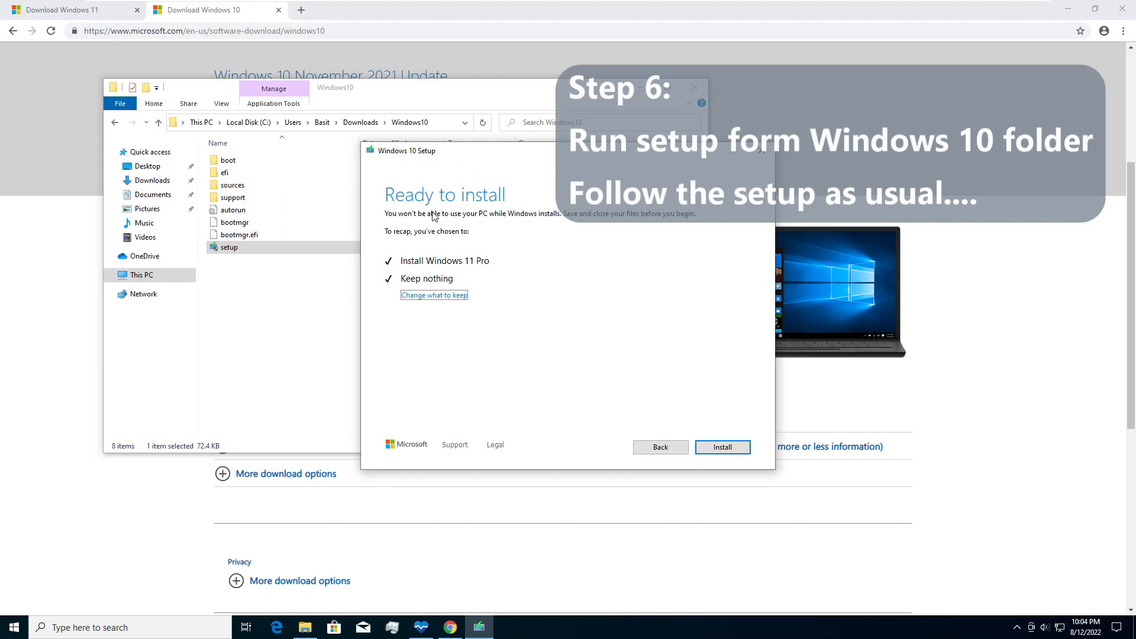
mouse_move(486, 276)
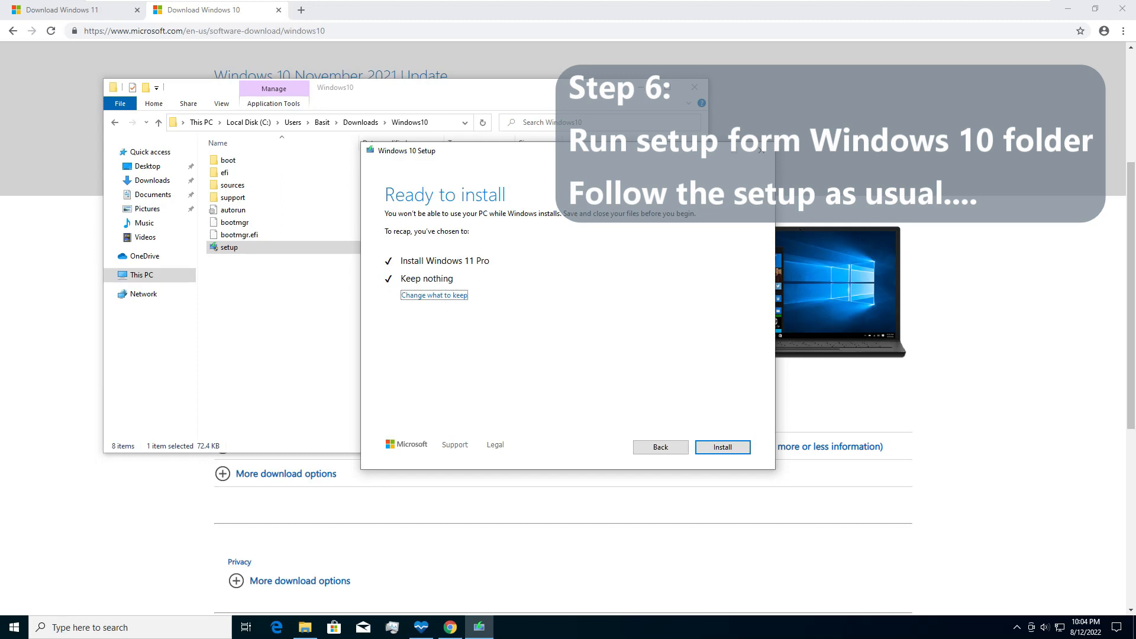
click(722, 447)
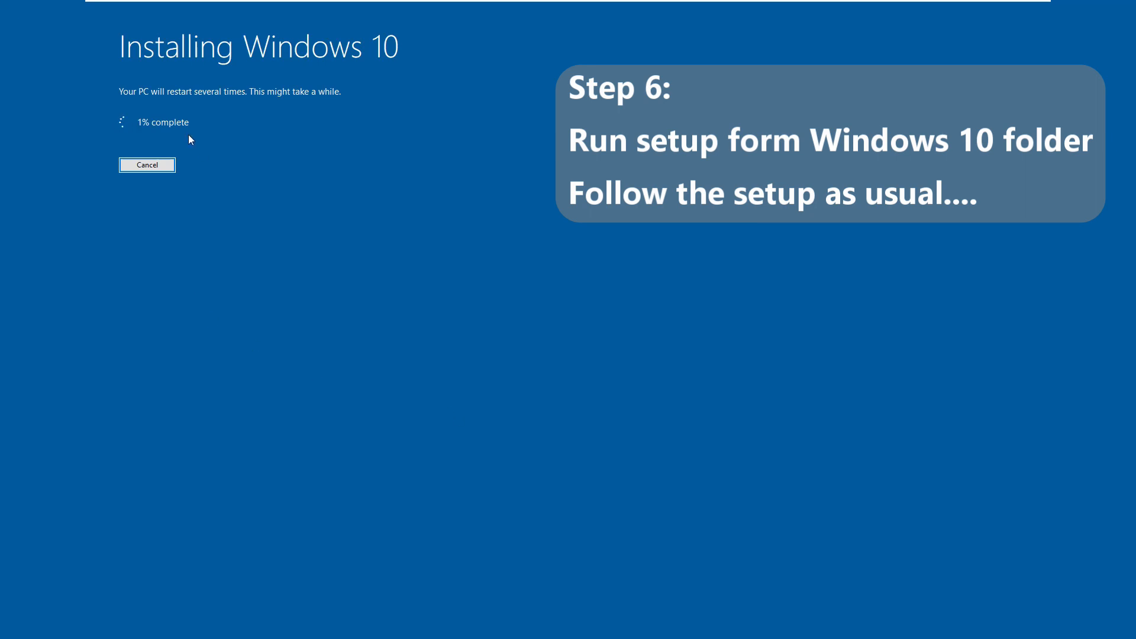
mouse_move(505, 259)
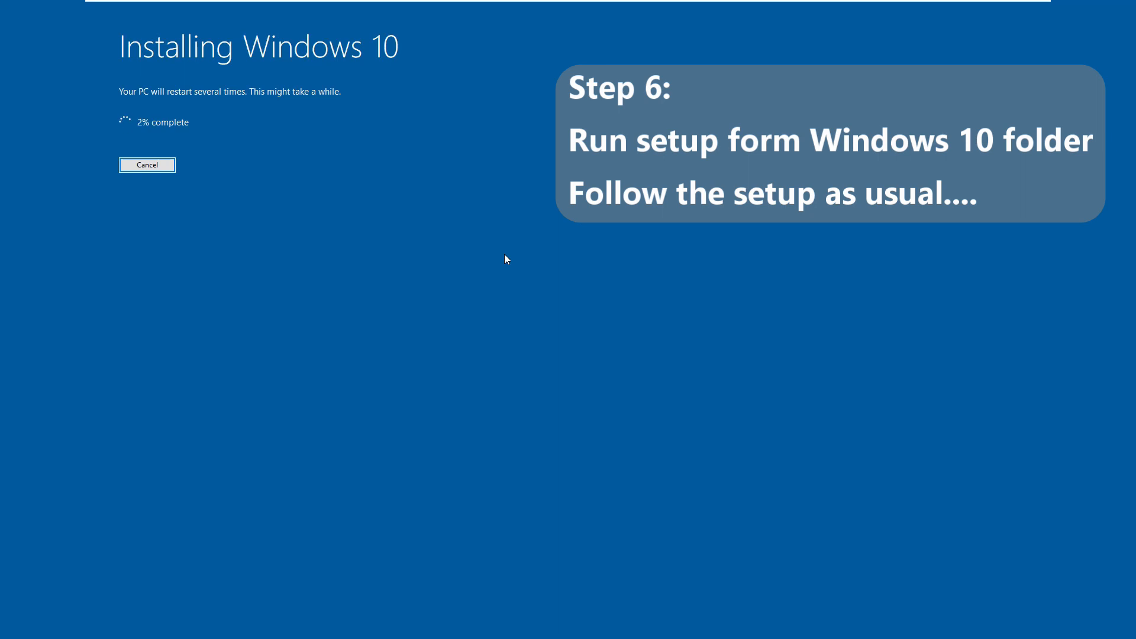
mouse_move(3, 282)
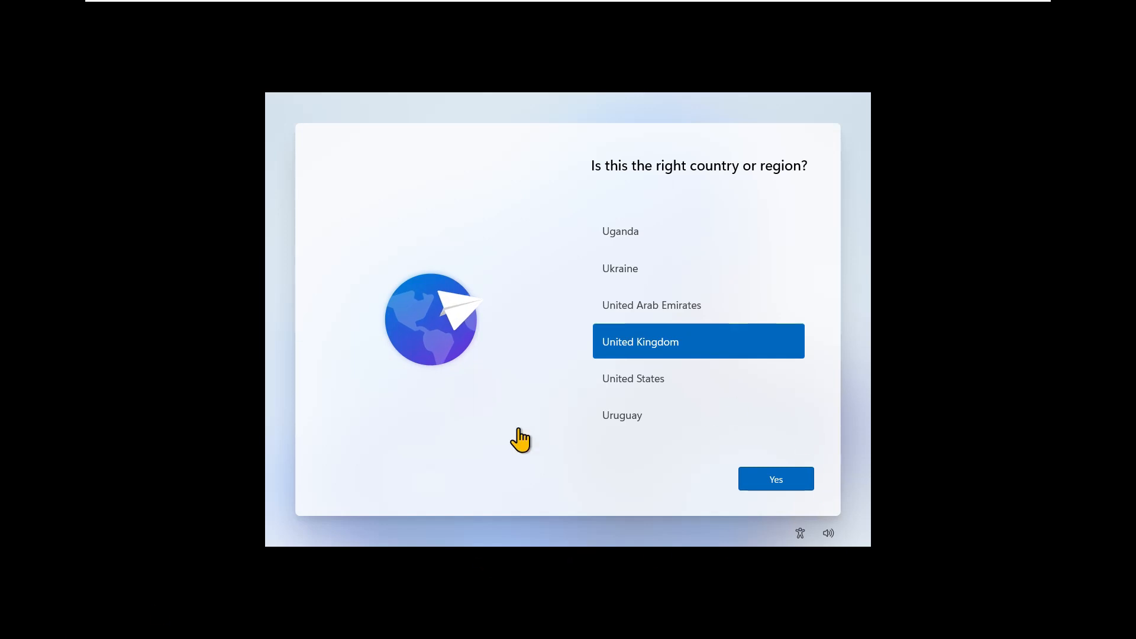
mouse_move(664, 480)
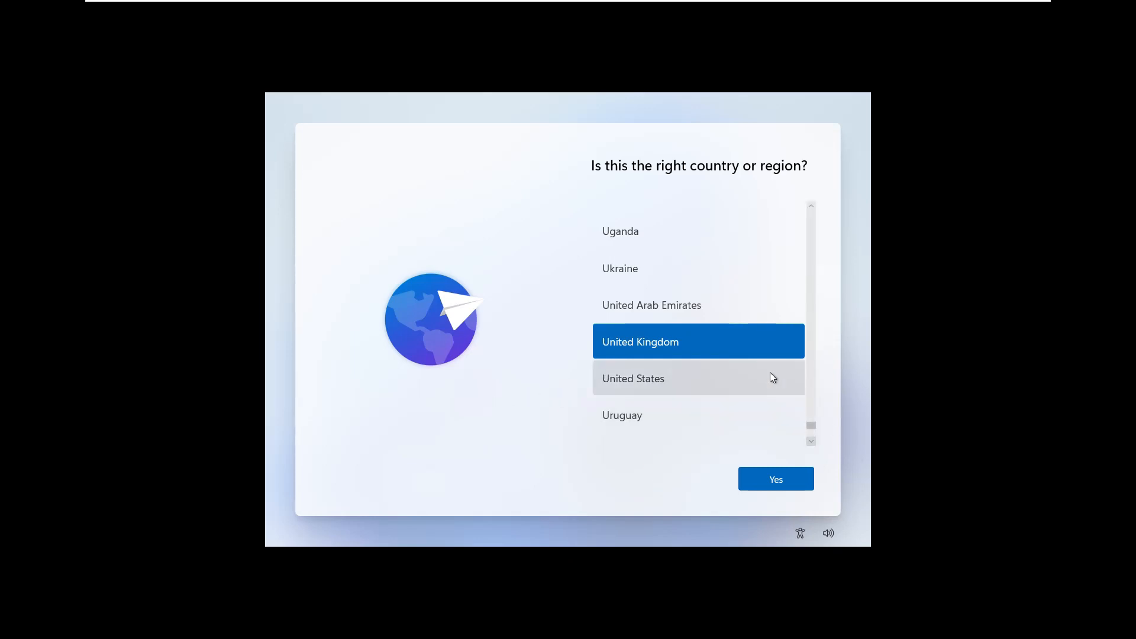
mouse_move(630, 386)
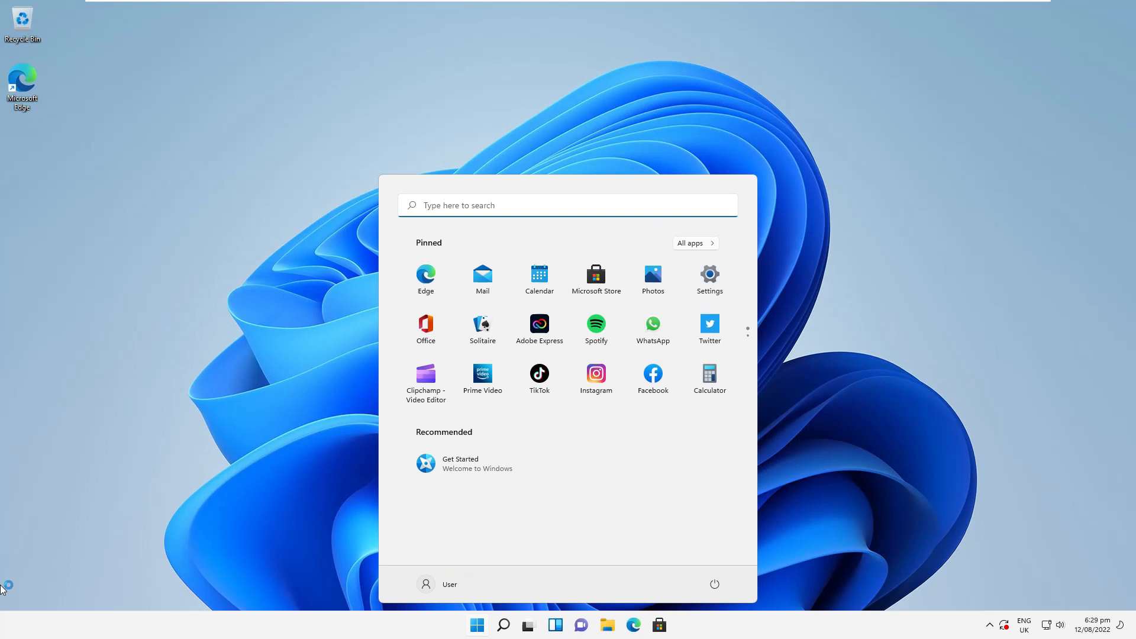
mouse_move(445, 630)
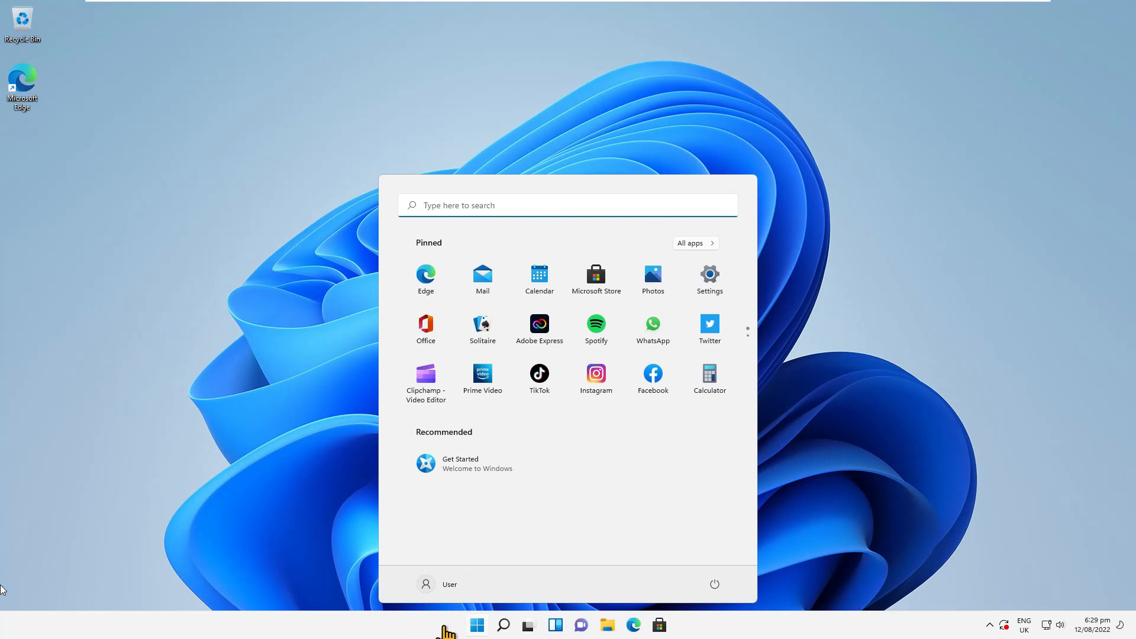
click(476, 625)
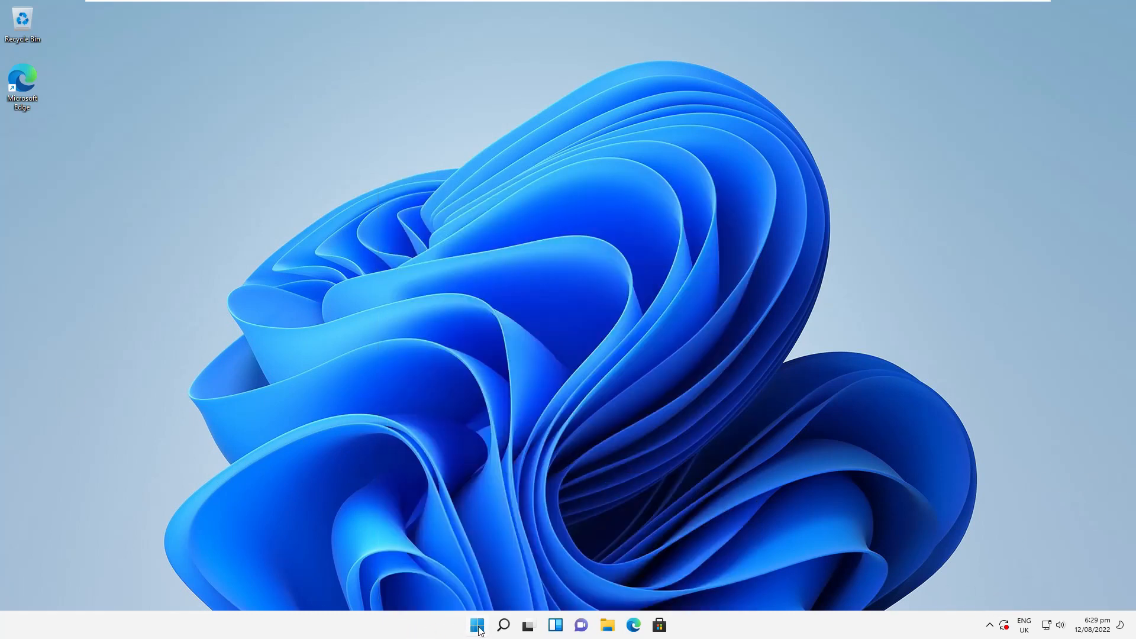
click(477, 625)
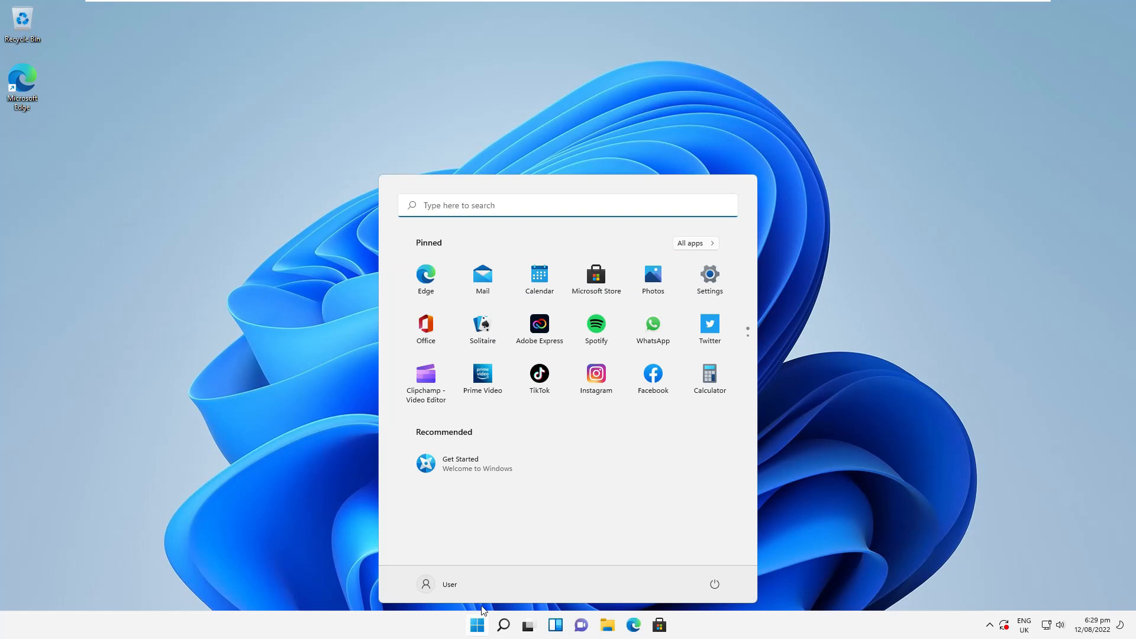